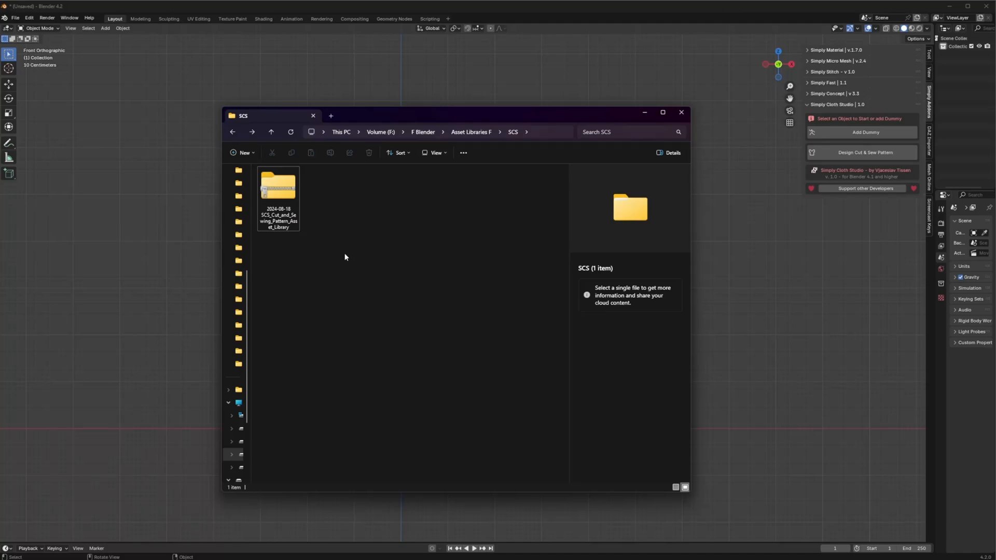
Extract the SCS Cut and Sewing Pattern archive into the SCS folder and close File Explorer.
right_click(278, 187)
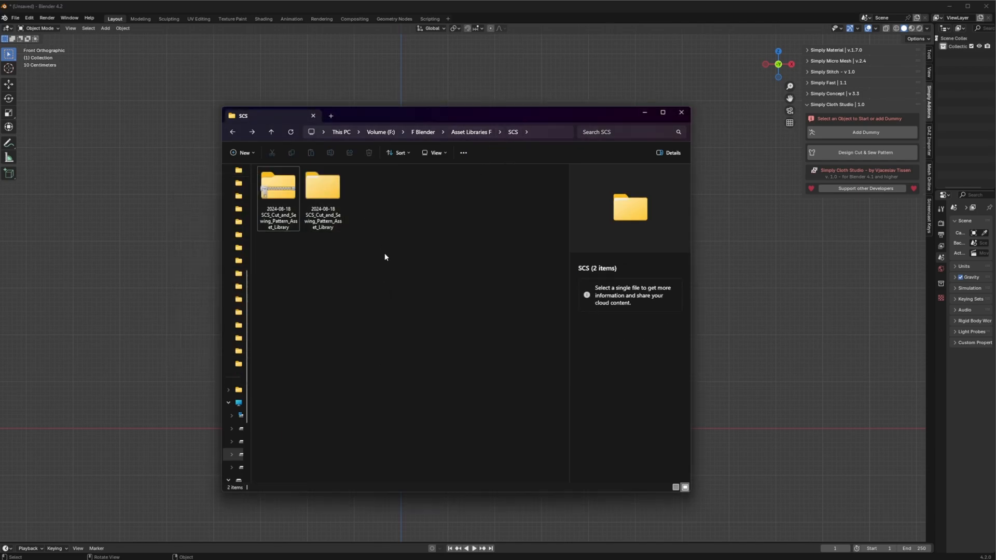
left_click(679, 112)
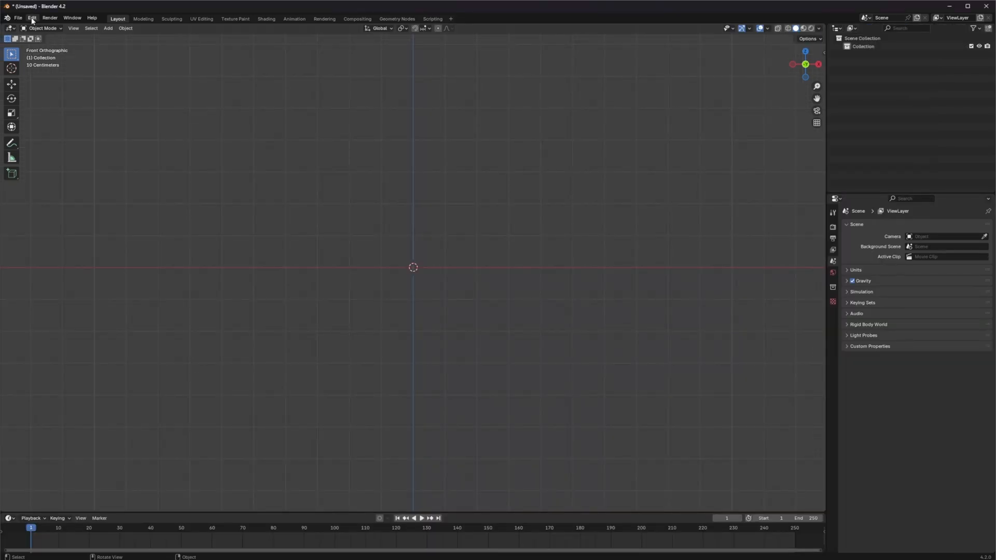
Add the extracted SCS folder as a new asset library in Blender Preferences.
left_click(32, 18)
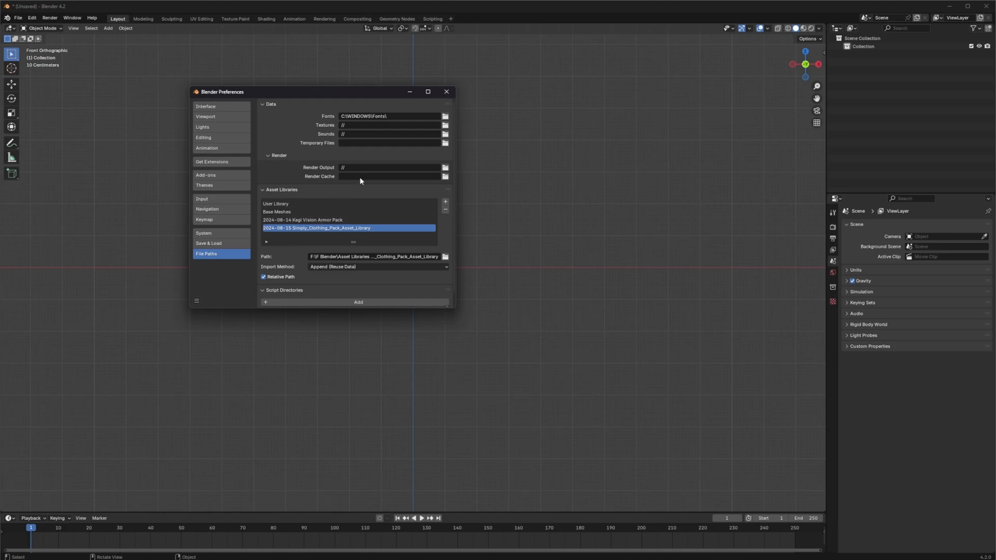
left_click(445, 202)
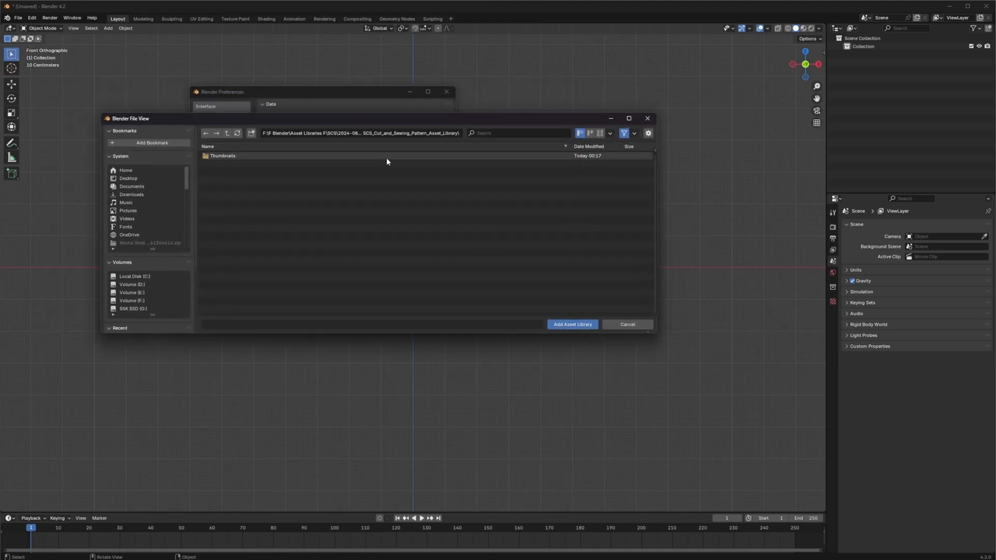
left_click(571, 325)
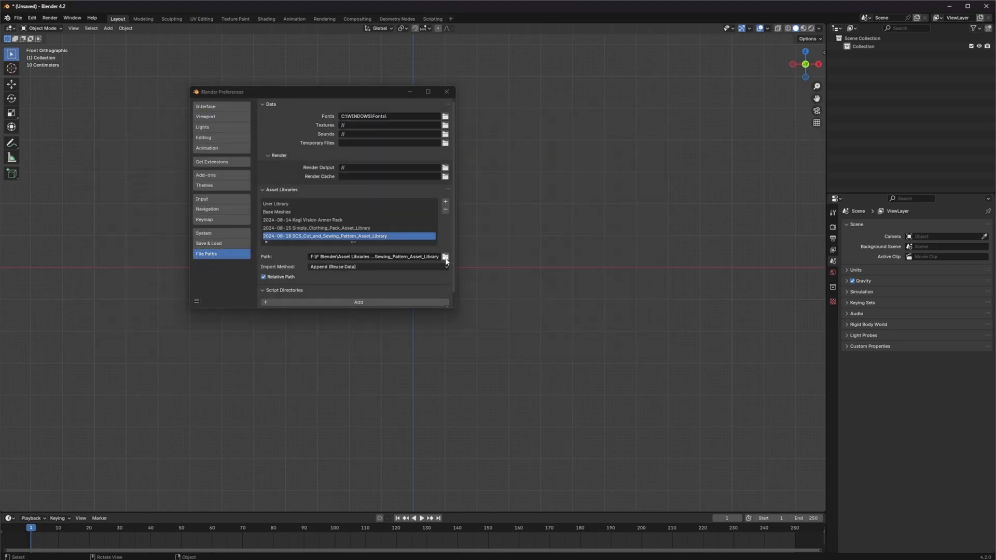
left_click(445, 257)
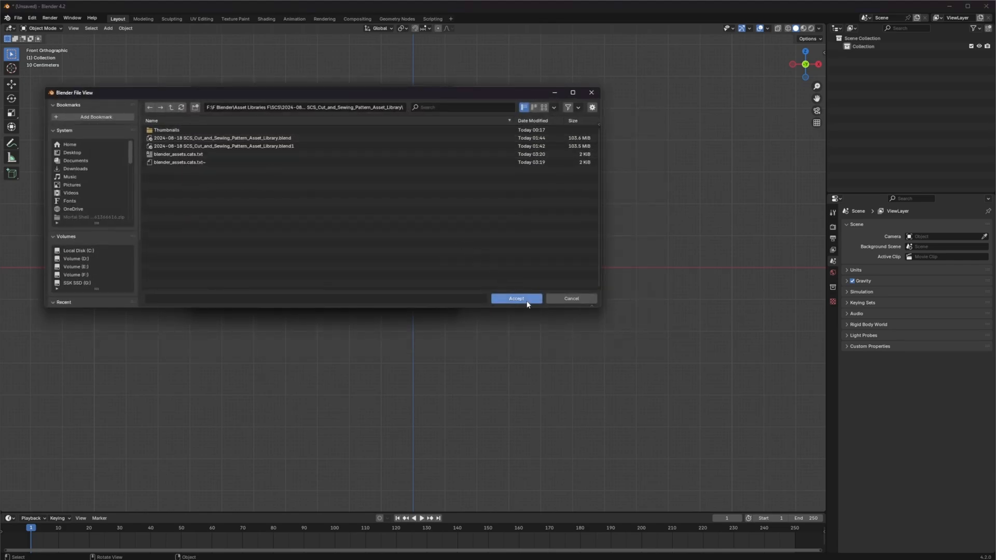
left_click(516, 299)
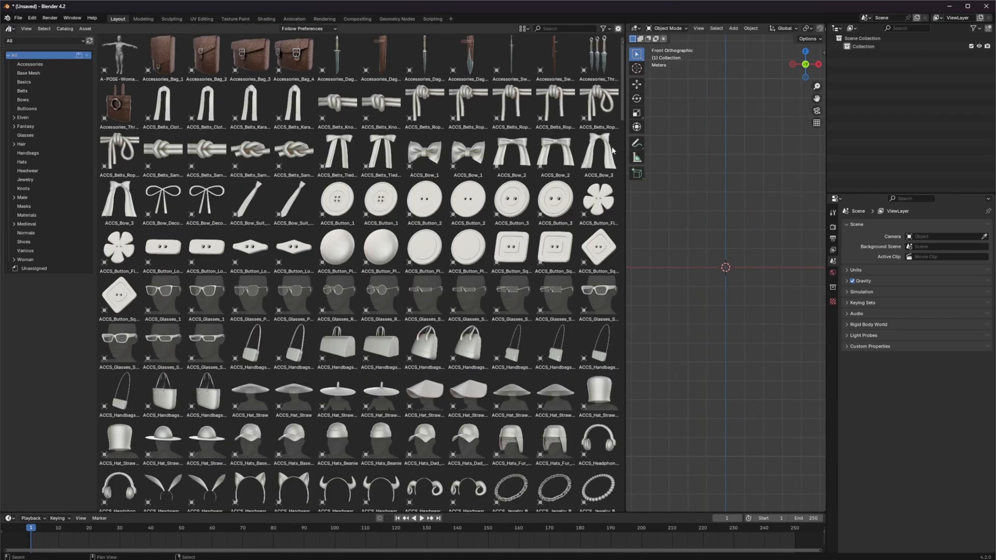
Switch the Asset Browser to the 2024-08-18 SCS_Cut_and_Sewing_Pattern_Asset_Library and browse its assets.
left_click(45, 40)
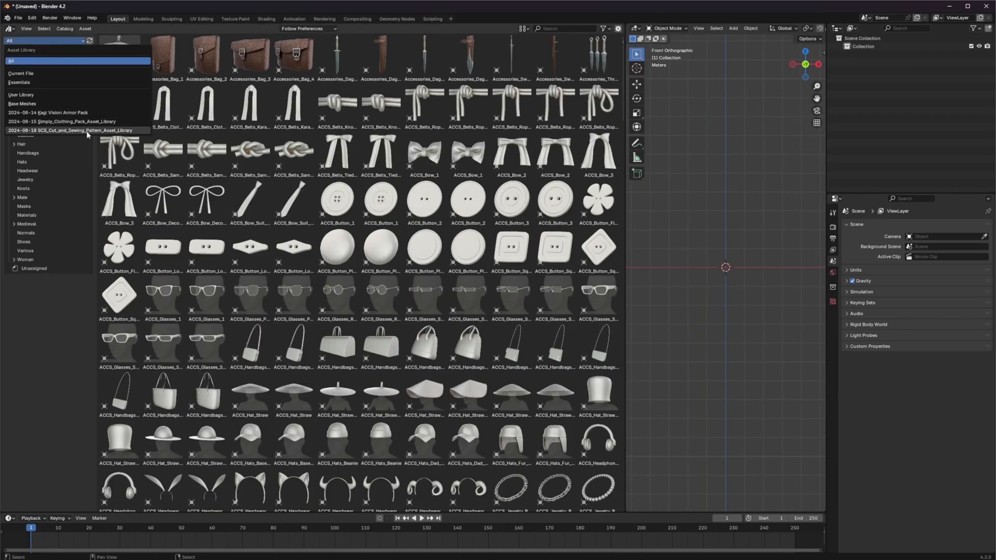
left_click(70, 130)
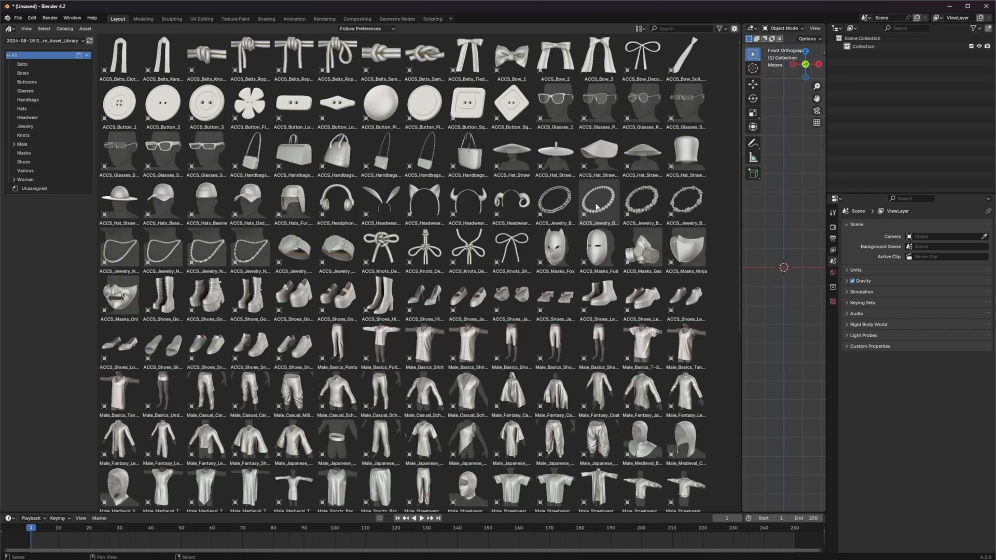
scroll("down", 3)
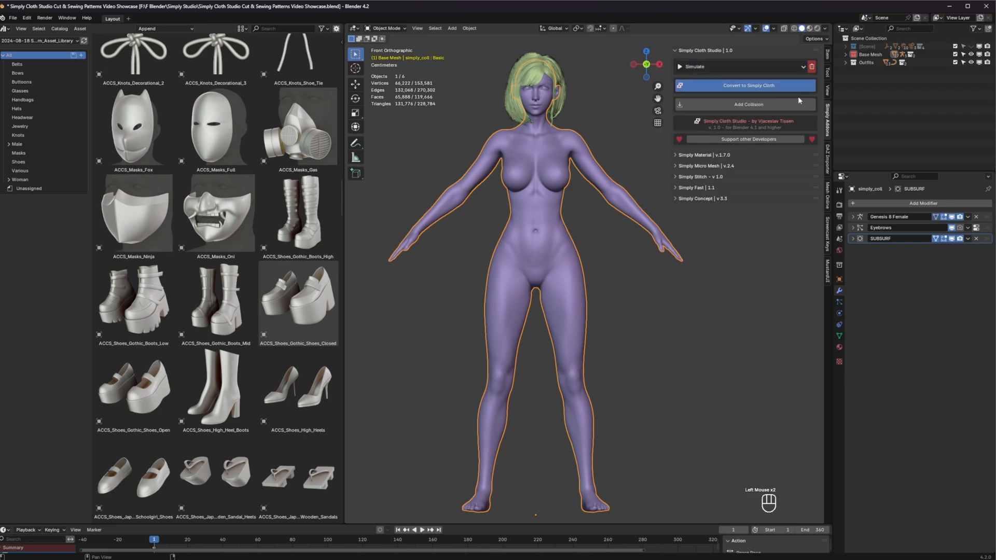
Add a Simply Cloth collision modifier to the purple base mesh.
left_click(748, 105)
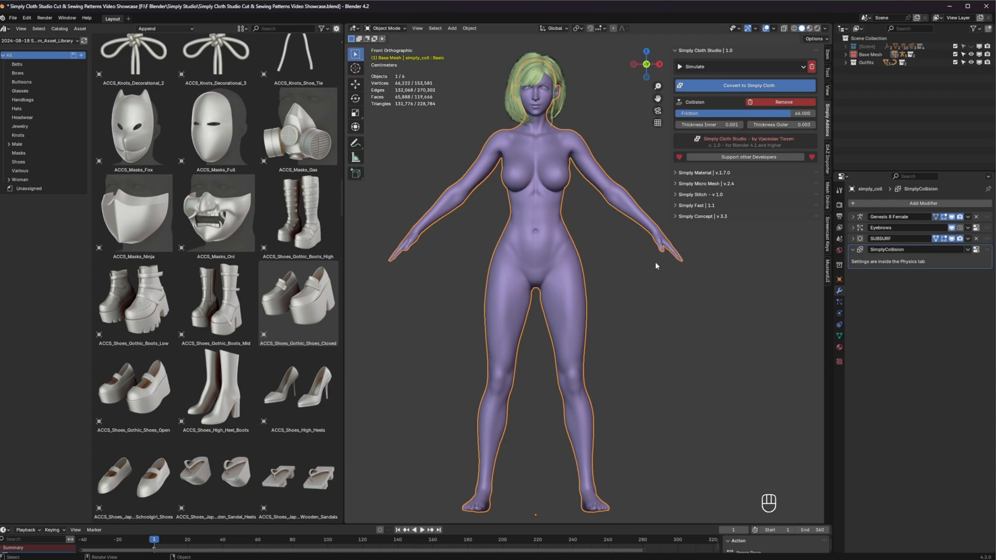
Drag Woman_Medieval_Tavern_Dress from the Woman catalog into the viewport beside the character.
scroll("down", 3)
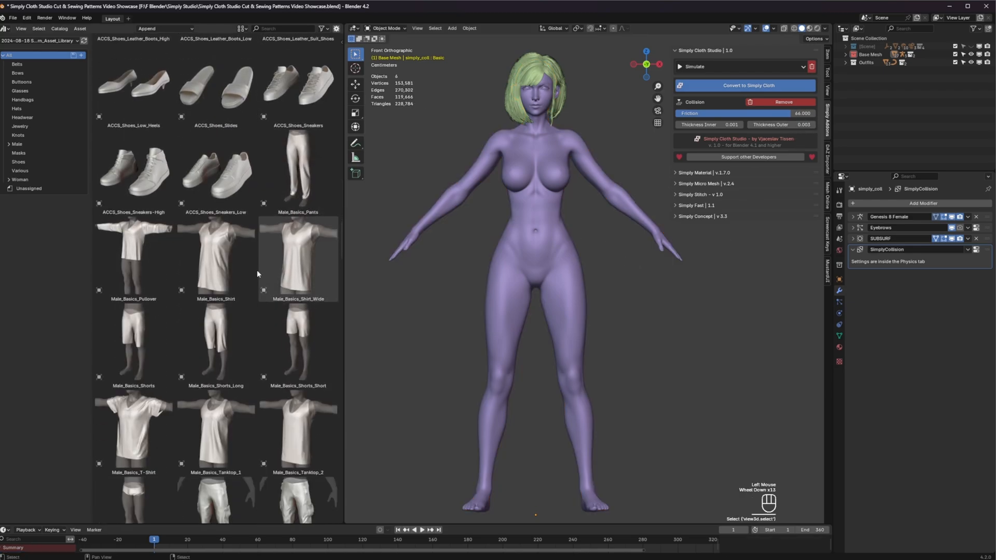
scroll("down", 3)
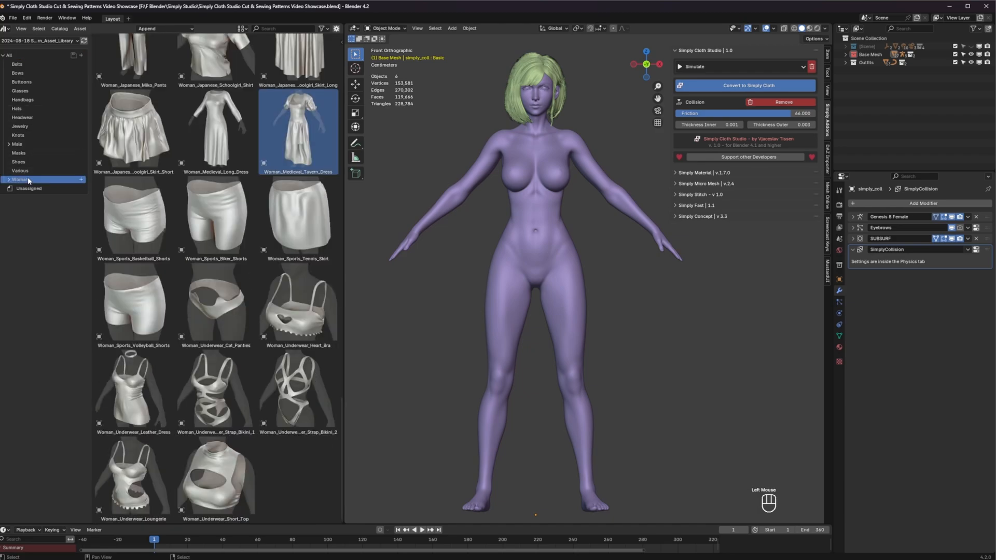
left_click(20, 179)
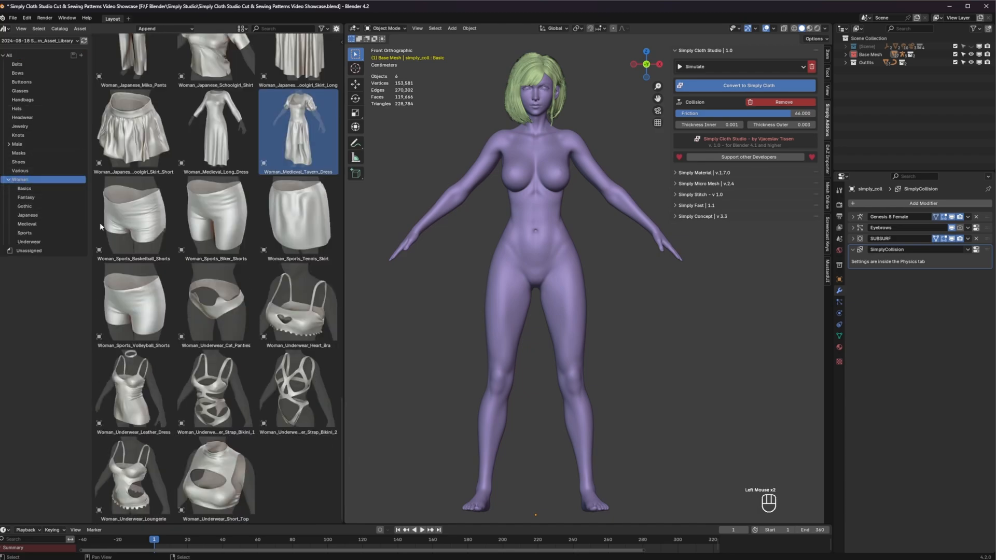
scroll("down", 3)
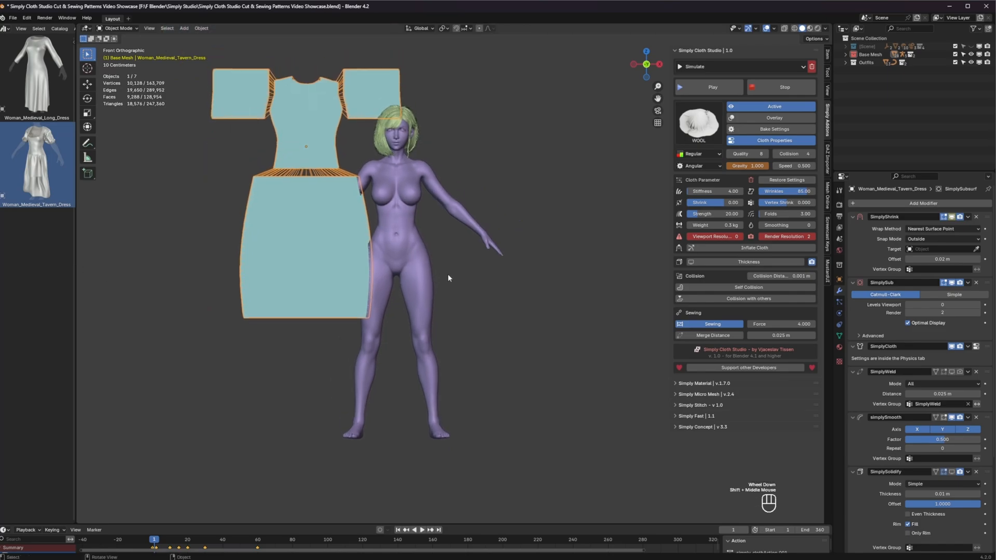
Position the tavern dress panels around the body and view from the front.
key("alt+g")
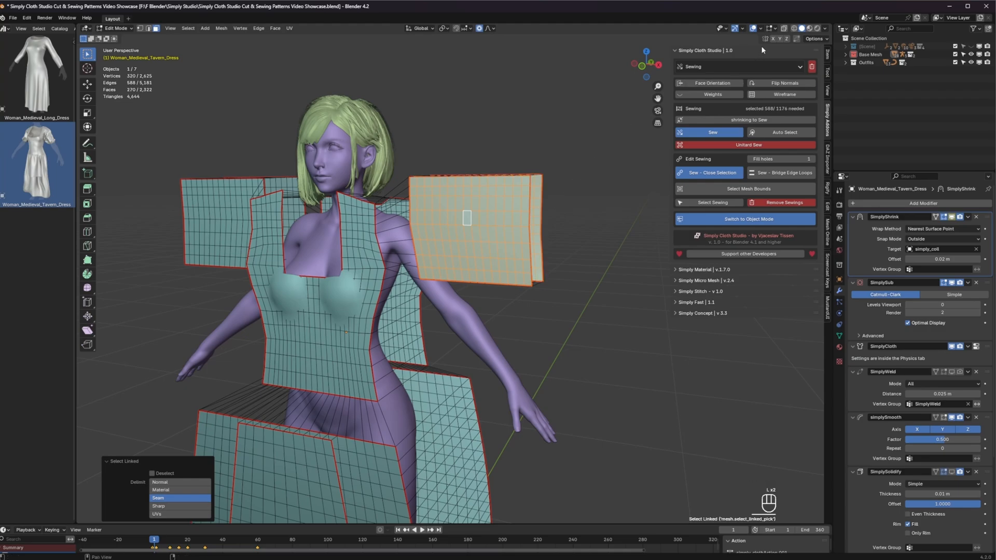
key("KP_1")
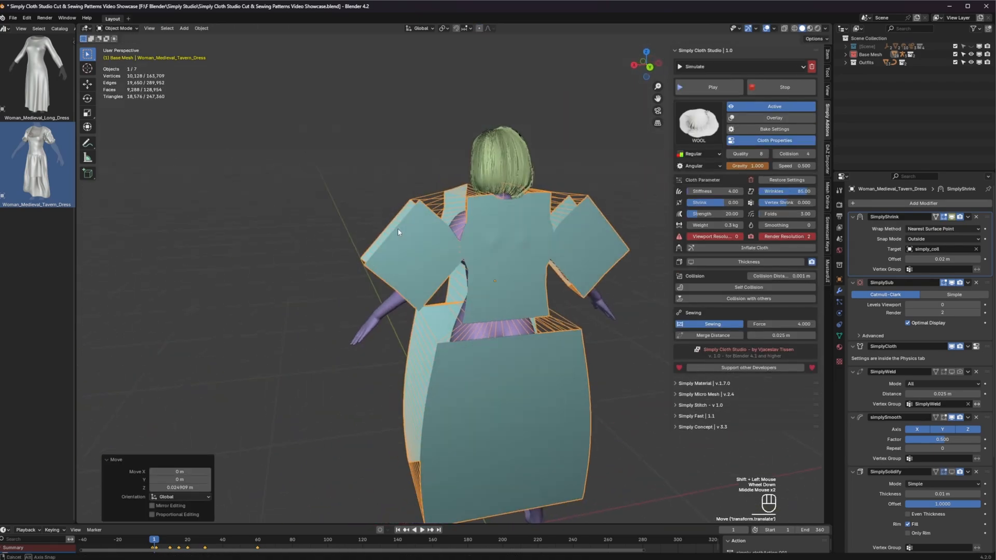
key("KP_1")
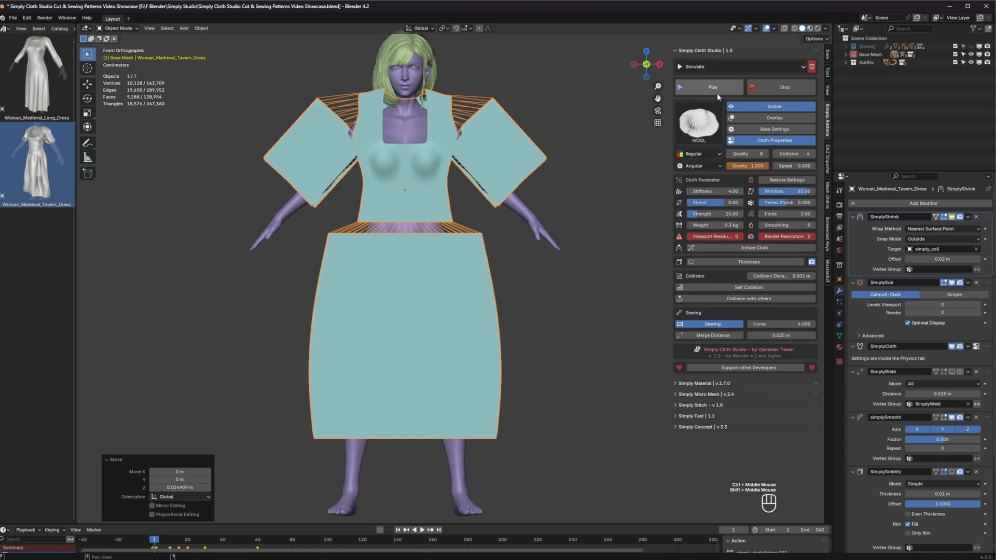
mouse_move(730, 92)
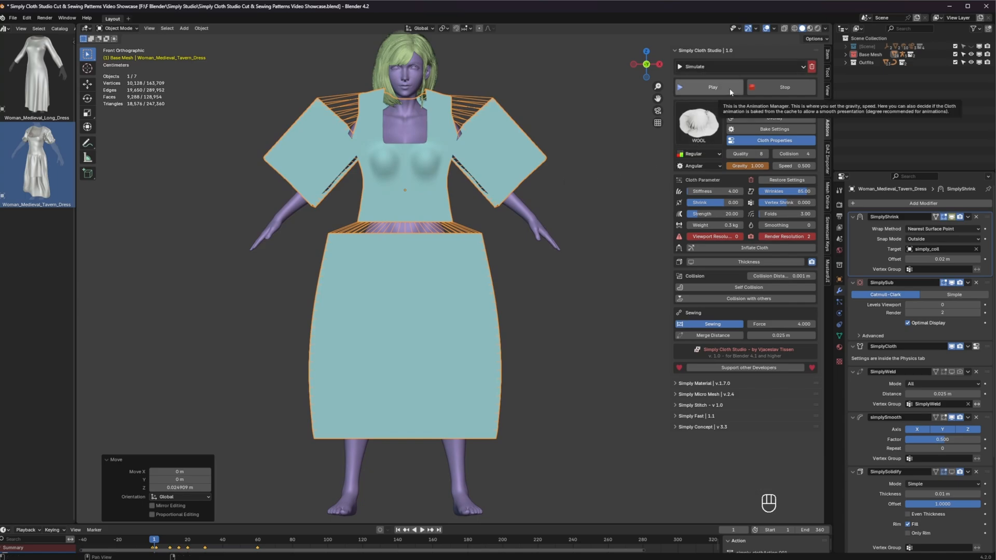
Run a test cloth simulation of the dress, stop it, and reset to flat panels.
left_click(711, 87)
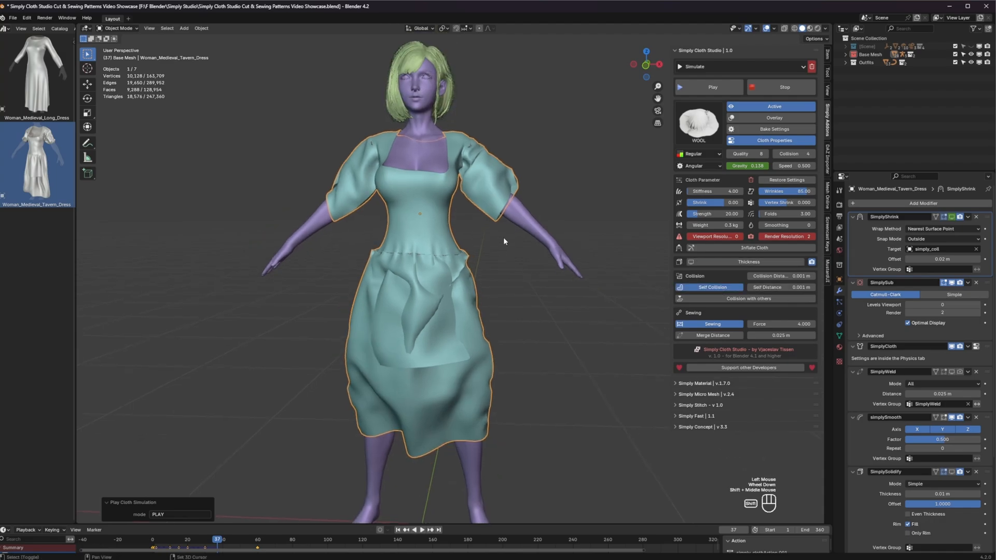
left_click(712, 87)
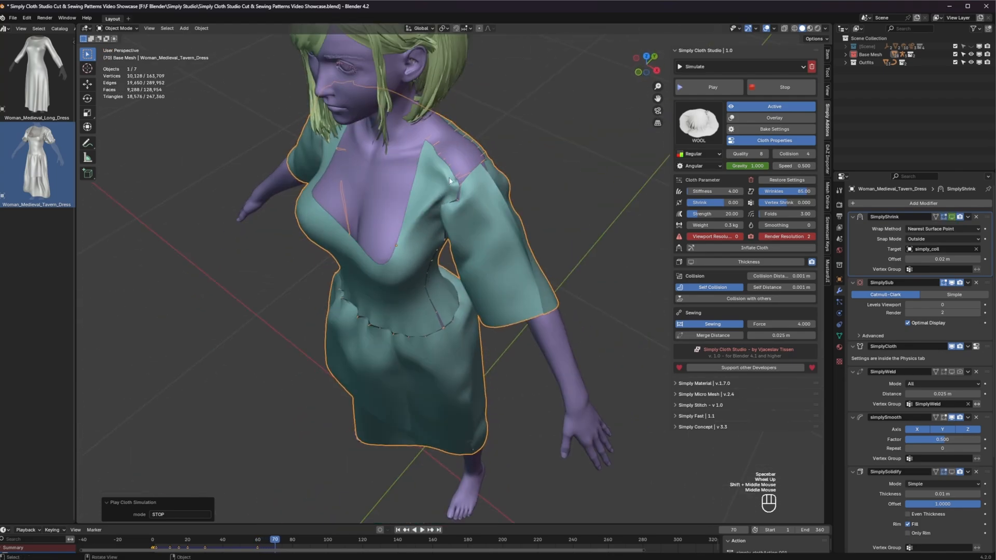
left_click(712, 87)
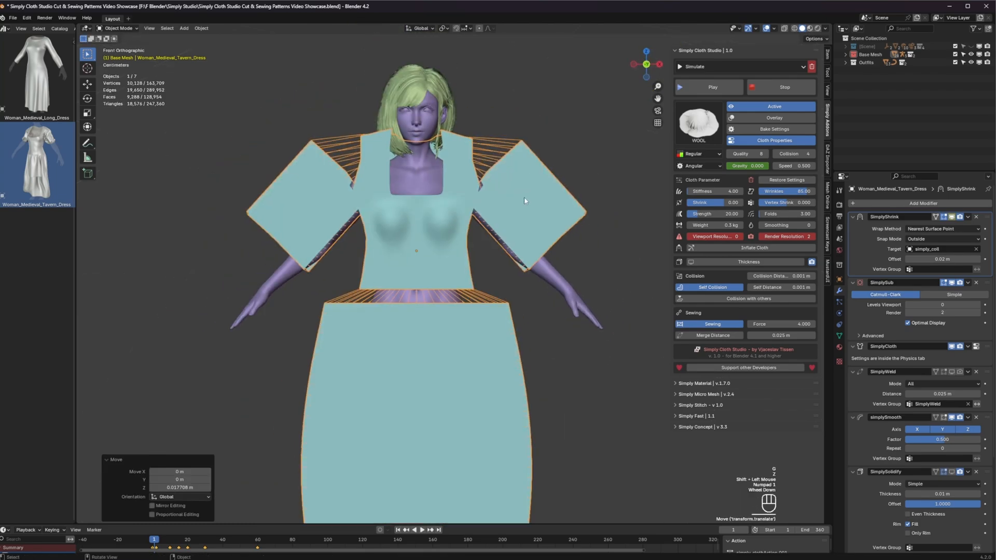
Nudge the dress pattern and run the cloth simulation again to sew it on.
key("Tab")
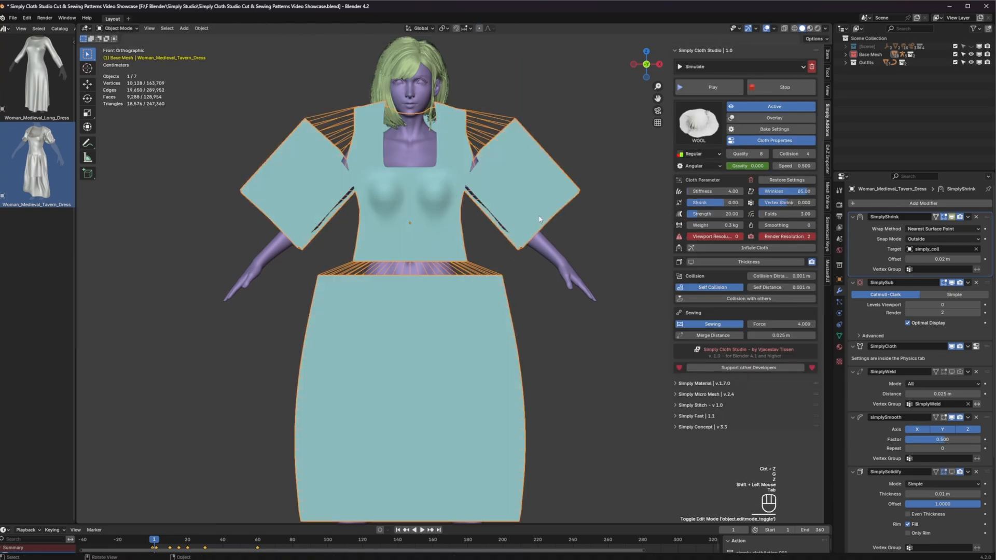
left_click(712, 87)
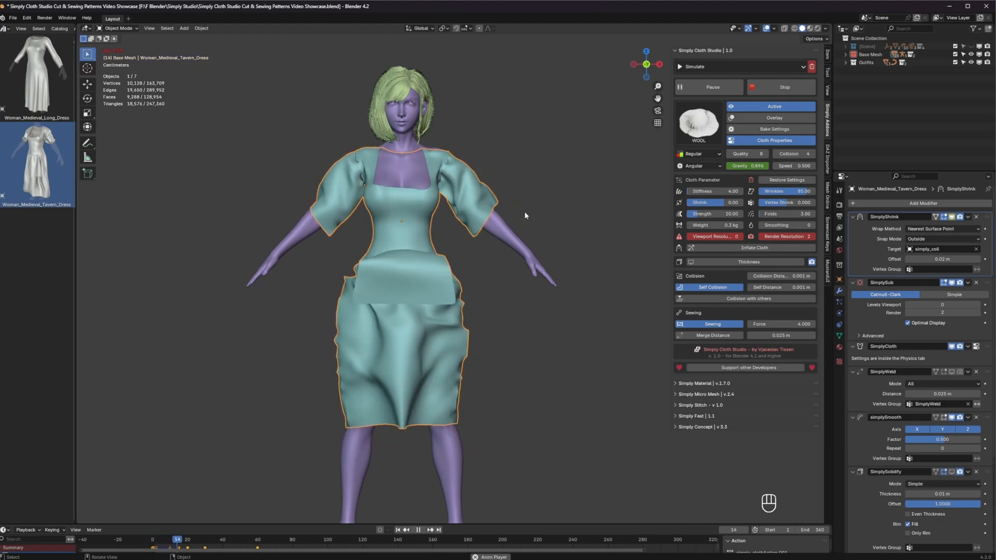
left_click(418, 530)
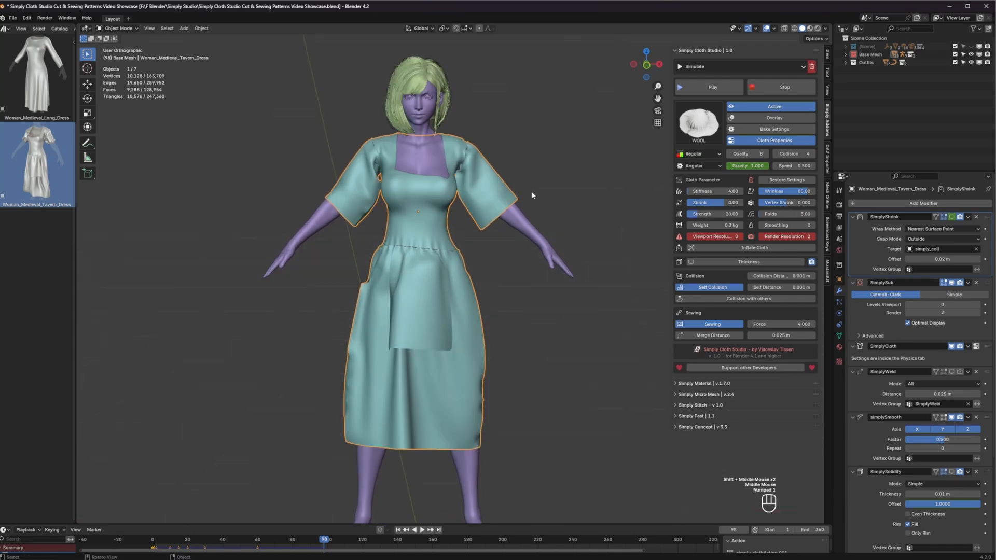
left_click(711, 87)
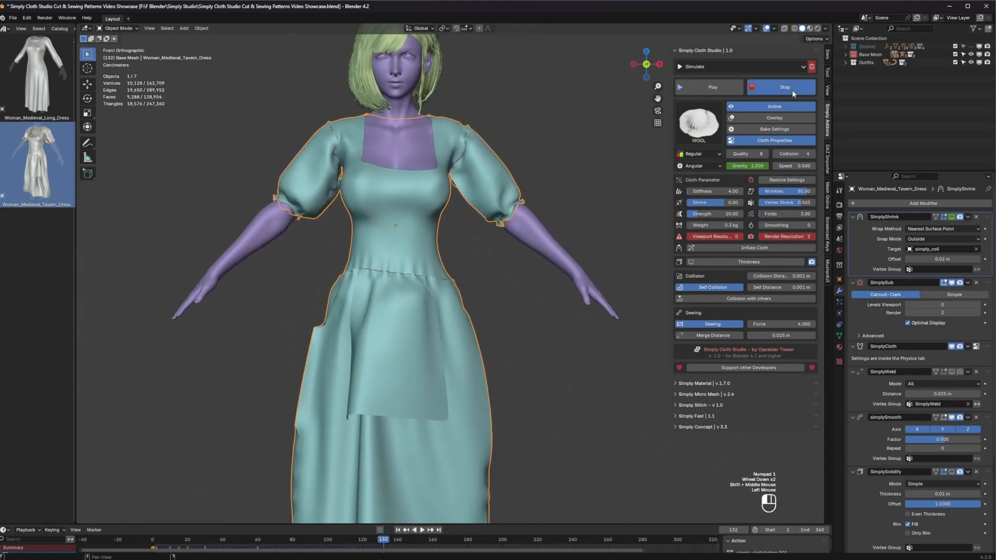
Stop the simulation, switch to the extra cloth tools, and adjust the sleeve weights.
left_click(783, 87)
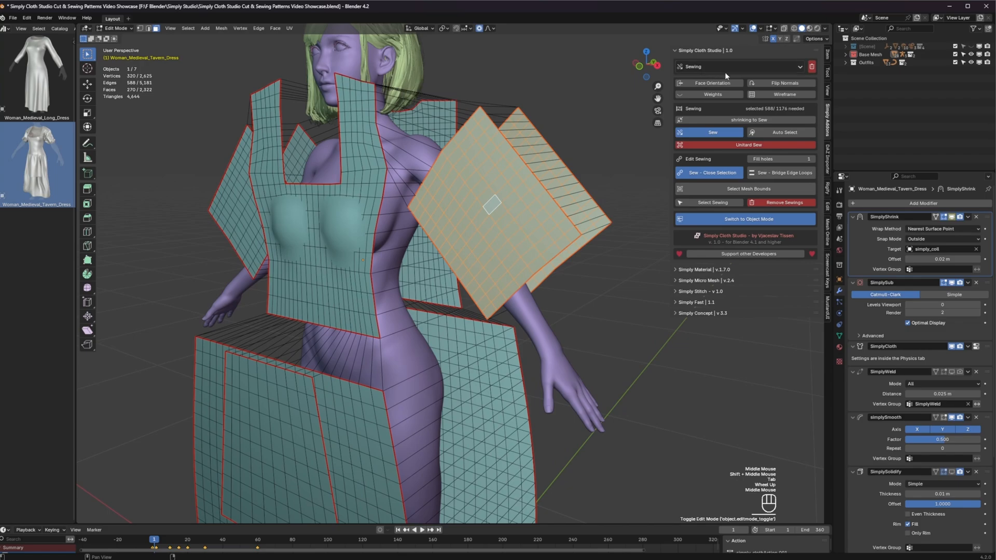
left_click(736, 66)
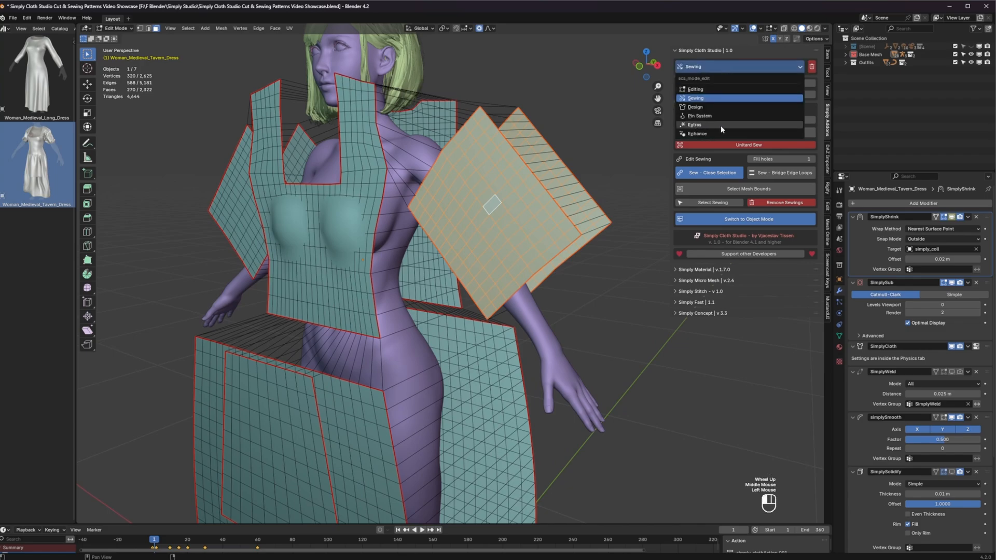
left_click(693, 125)
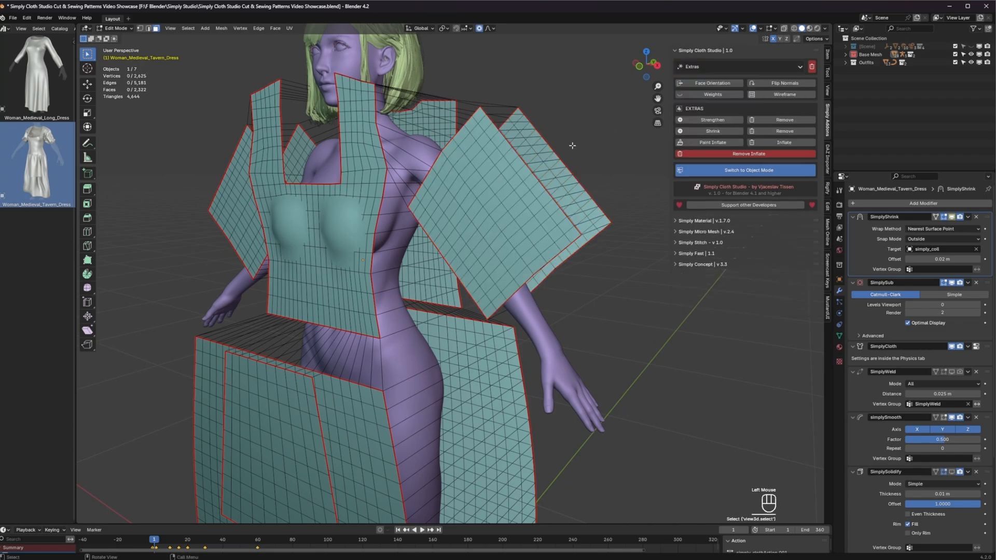
left_click(711, 94)
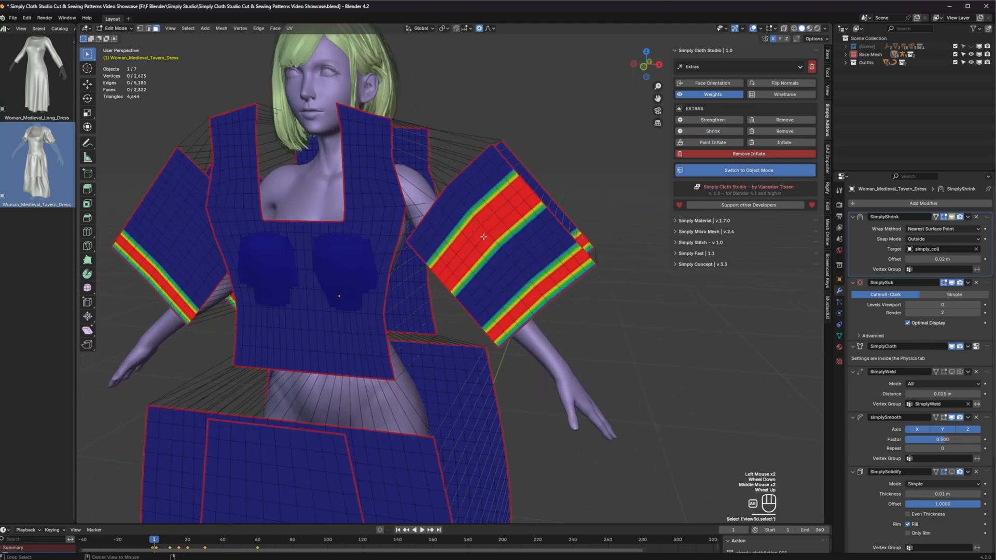
left_click(484, 215)
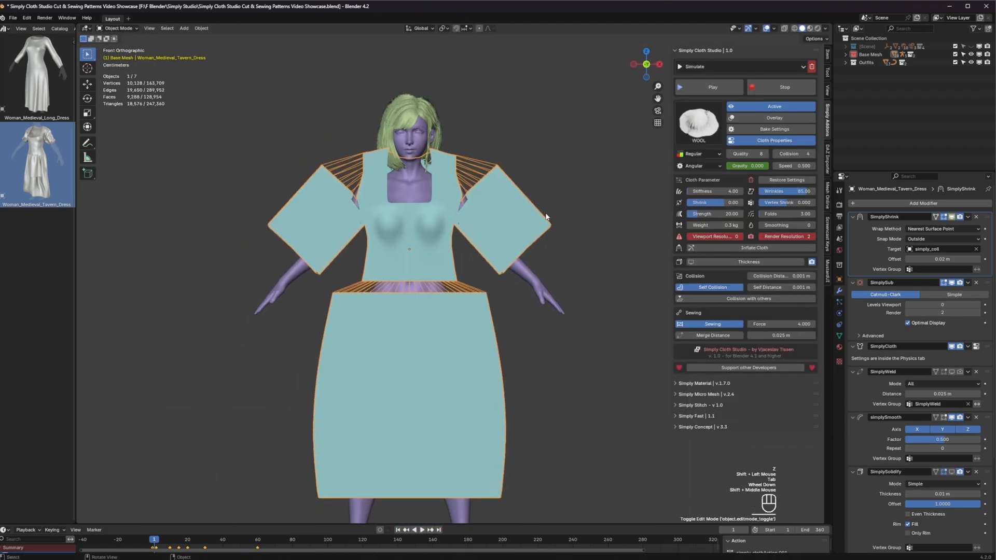
Drape the tavern dress with a cloth simulation run, then stop it.
left_click(706, 87)
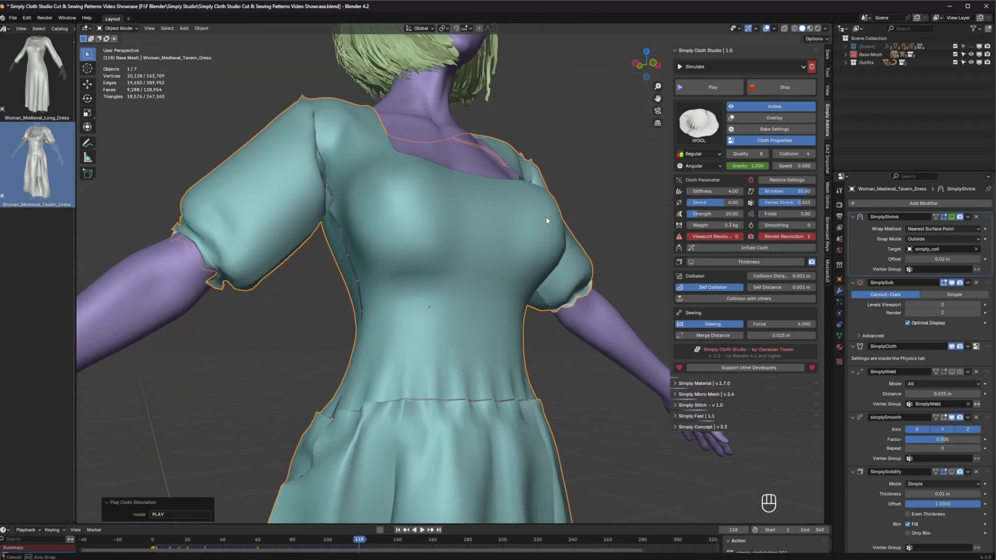
scroll("down", 3)
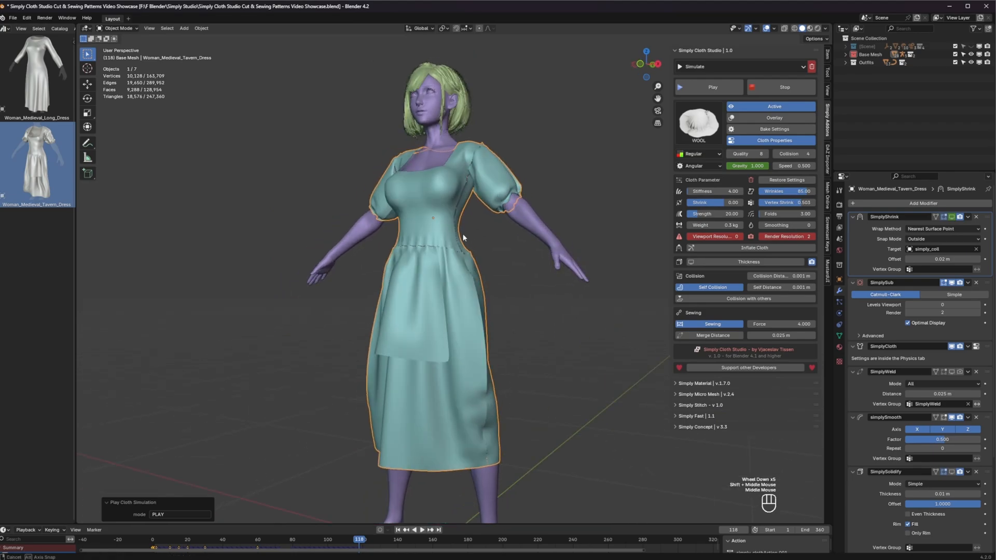
key("q")
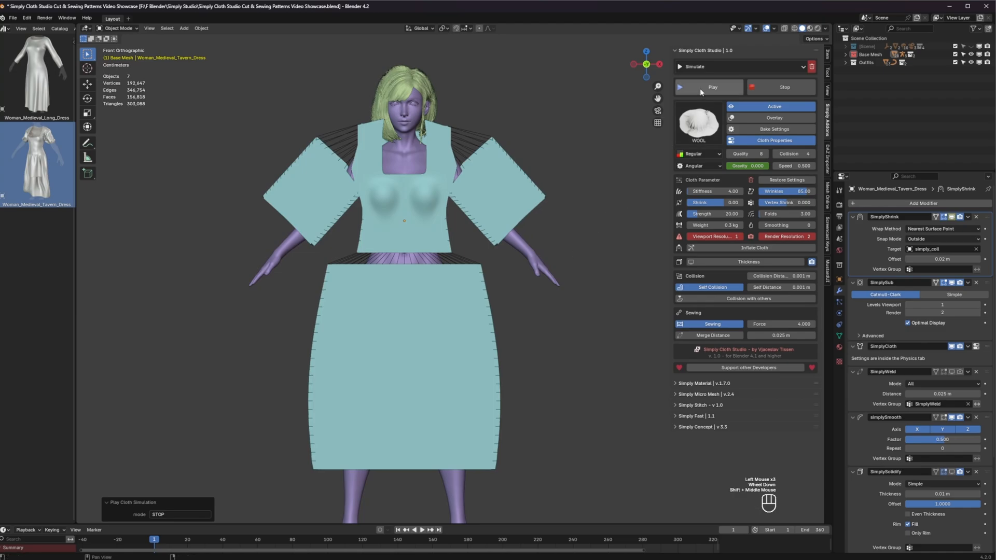
Restart the denser dress's cloth simulation and orbit to inspect its back.
left_click(711, 87)
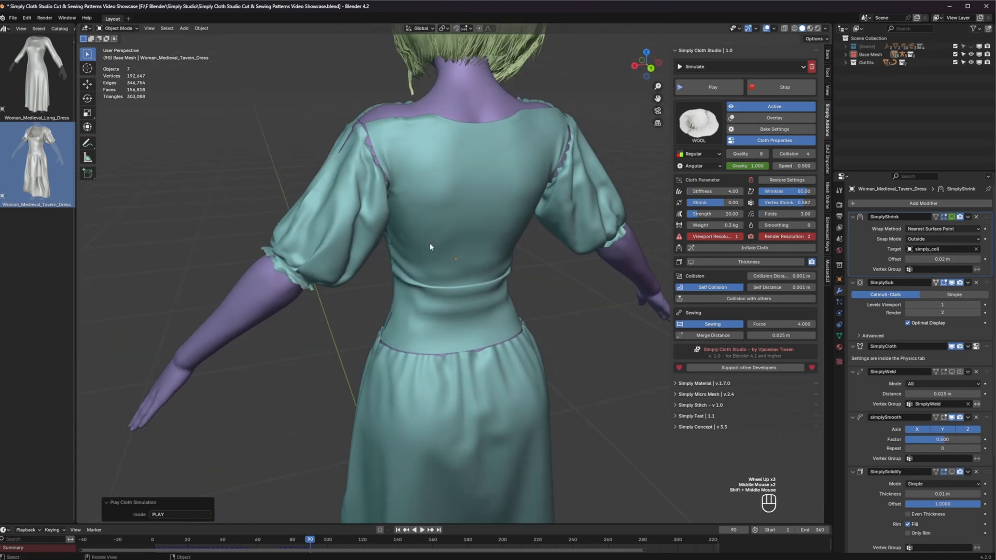
left_click_drag(429, 247, 579, 271)
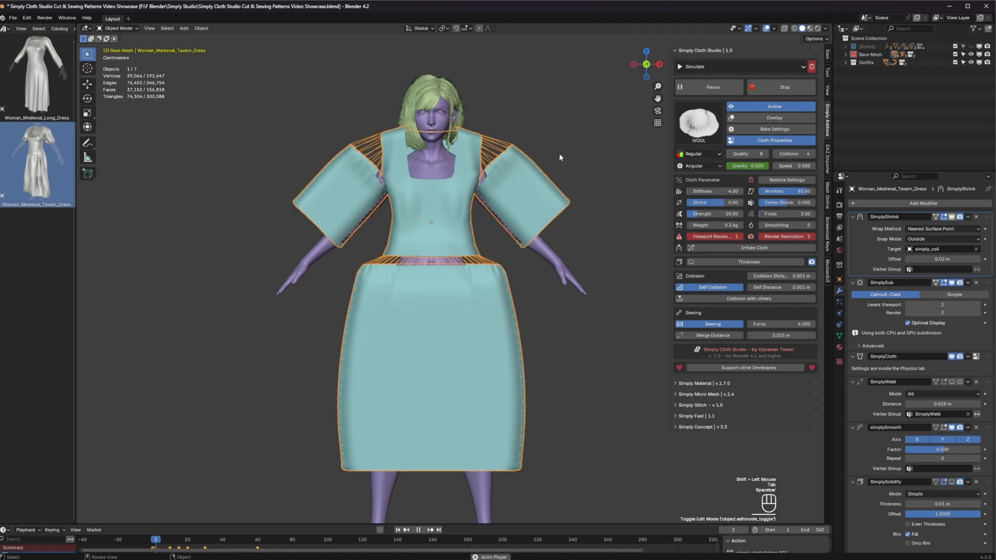
Let gravity ramp up as the dress settles with puffed sleeves, then pause around frame 99.
left_click(418, 529)
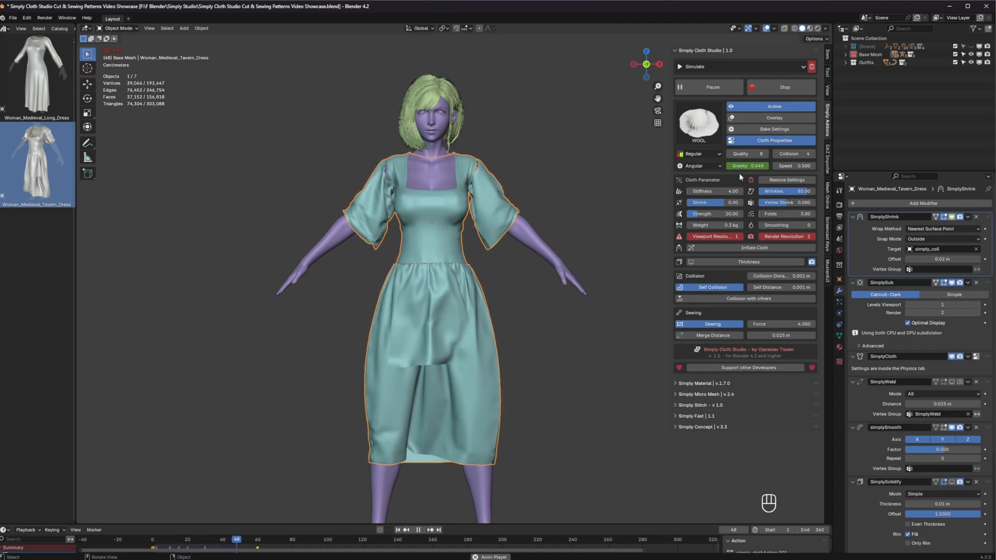
left_click(418, 529)
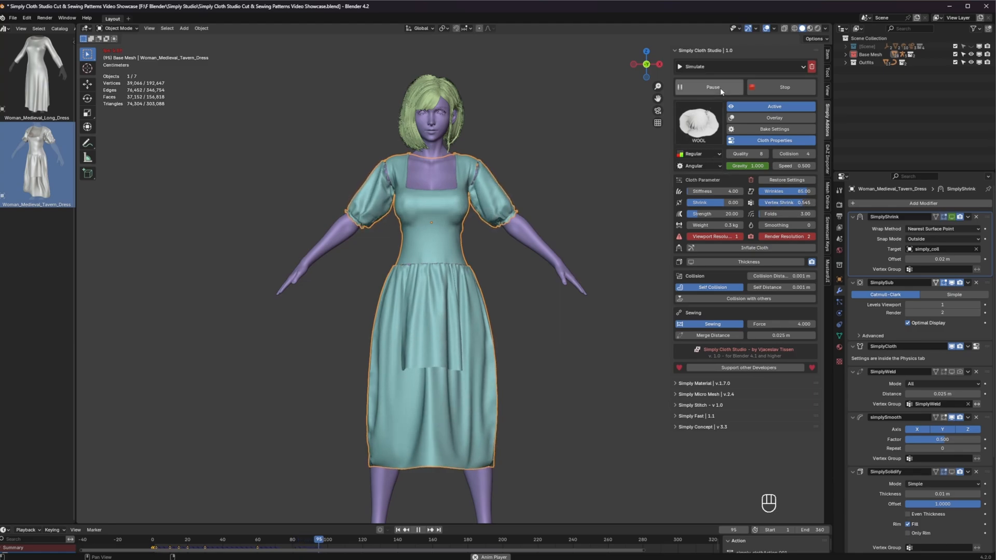
left_click(707, 87)
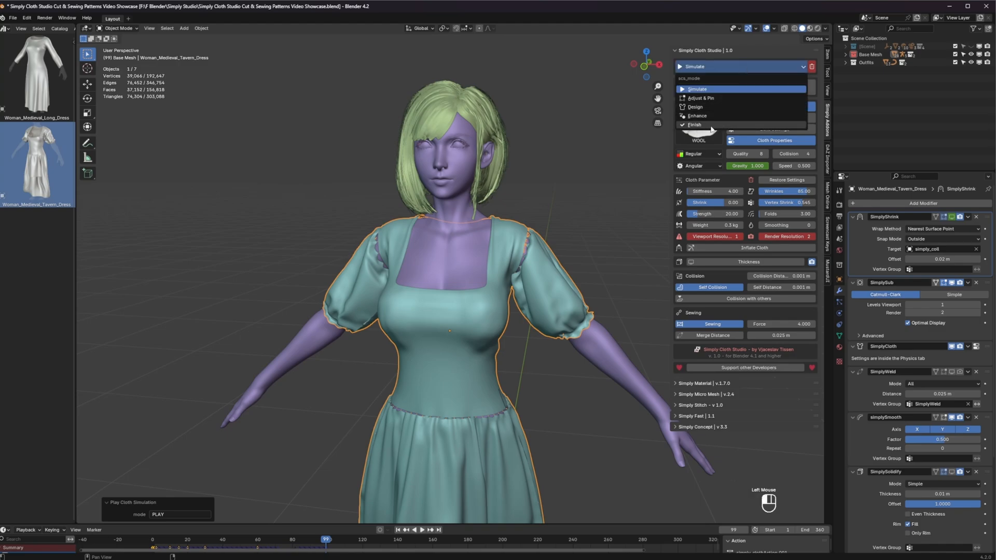
Switch the add-on to Finish mode and confirm Finish & Apply Cloth.
left_click(694, 124)
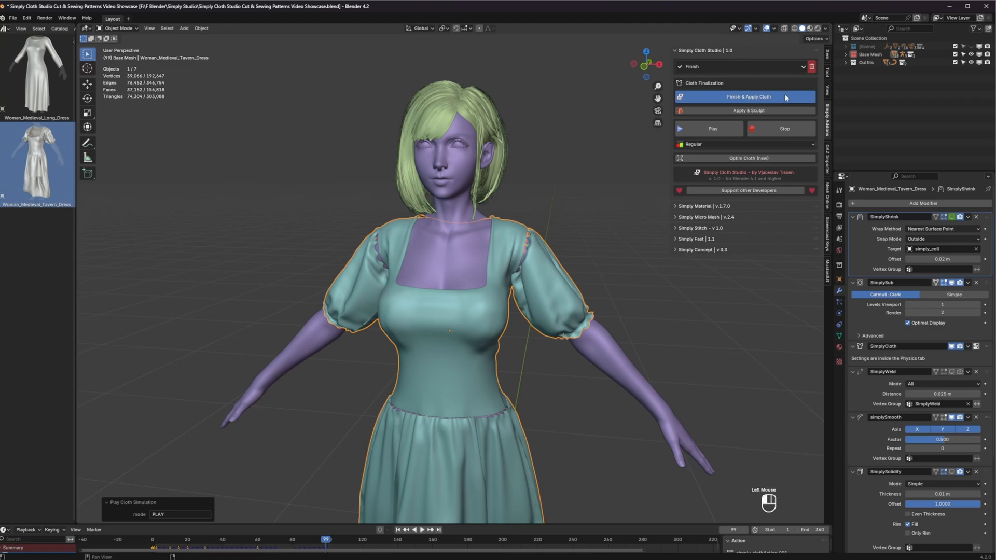
left_click(748, 96)
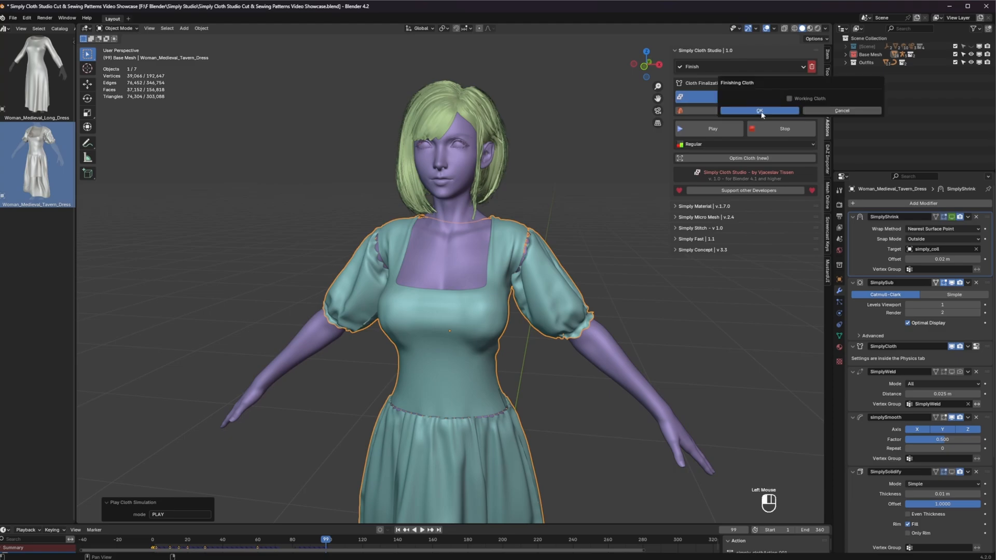
left_click(758, 110)
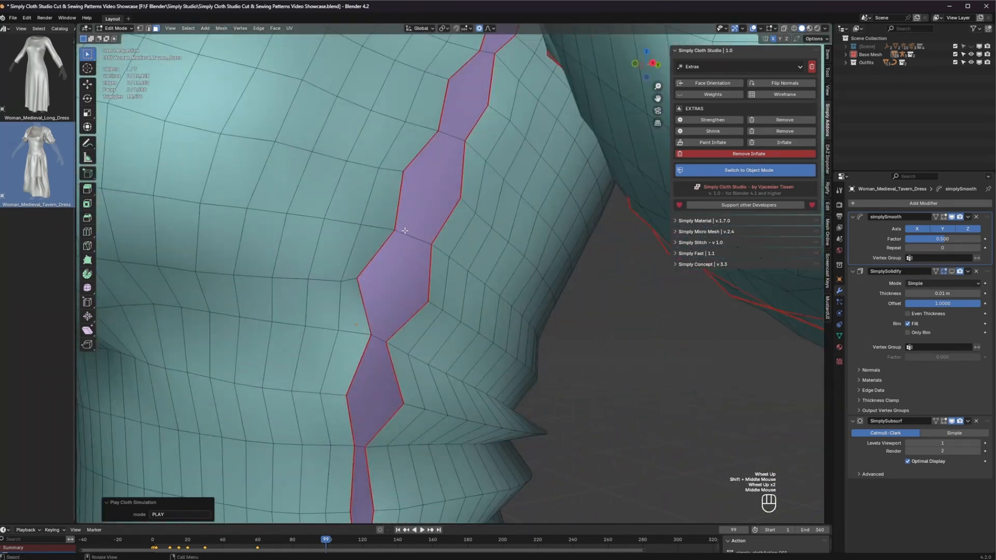
Switch the Simply Cloth Studio mode dropdown to Sewing.
scroll("up", 3)
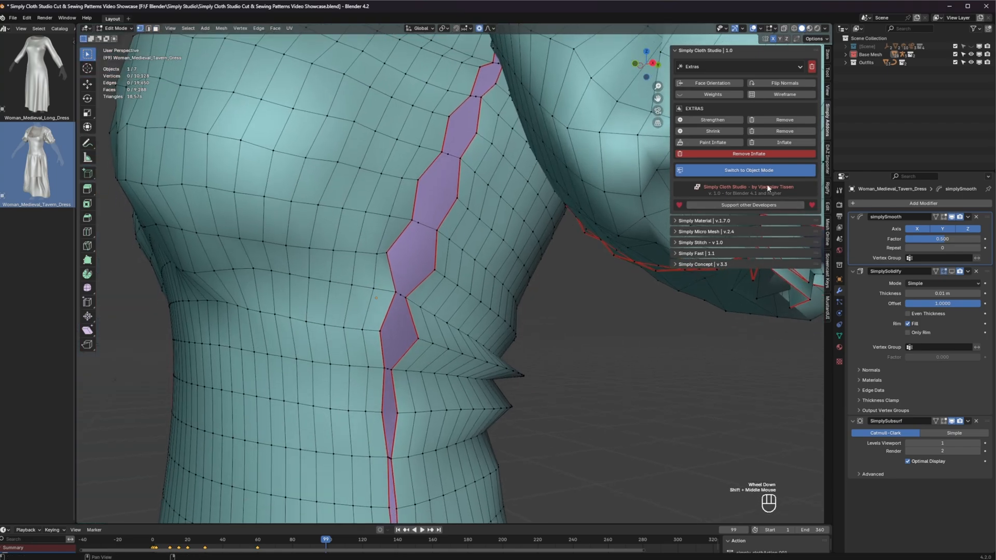
left_click(736, 67)
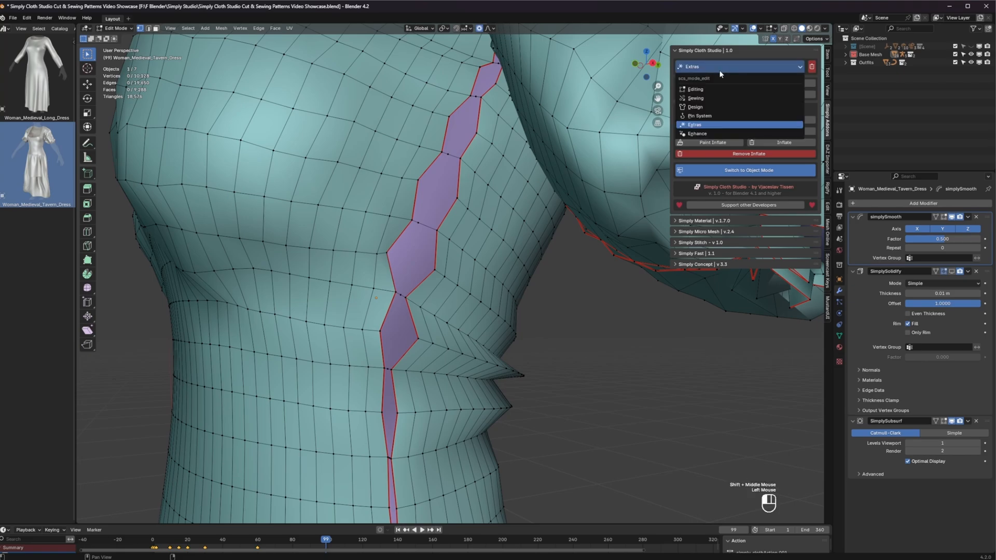
left_click(695, 98)
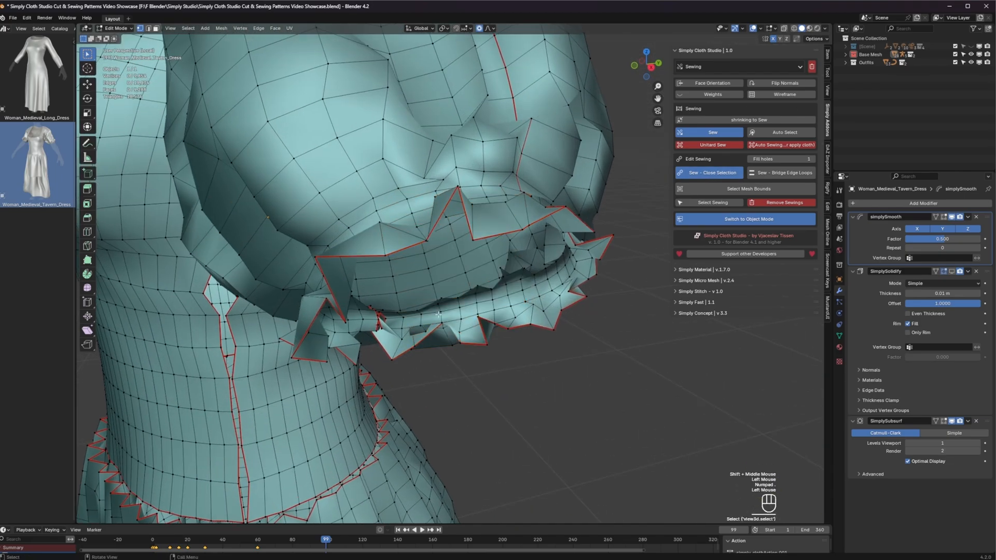
Select the sleeve gap's edge loop and the opposite seam edge by shortest path.
left_click(439, 271)
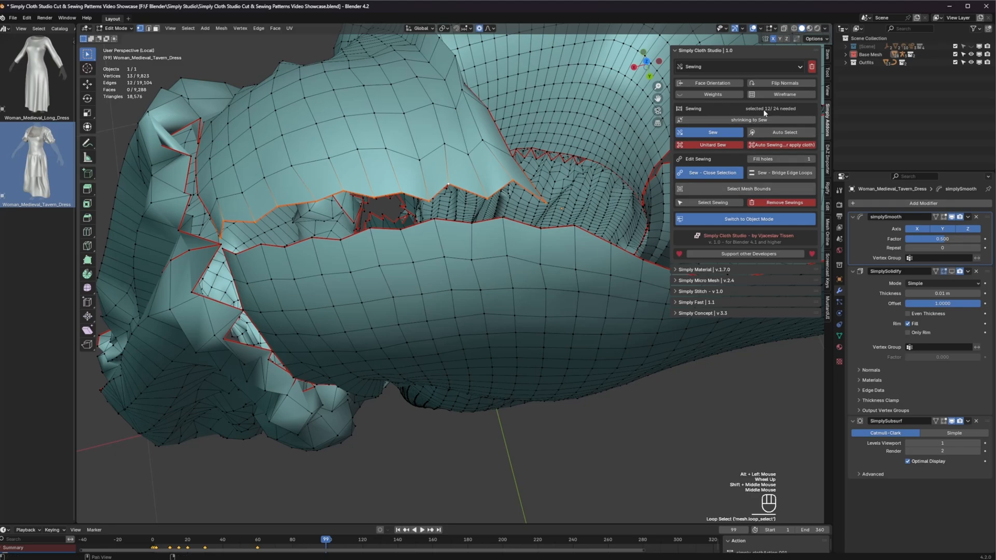
mouse_move(451, 214)
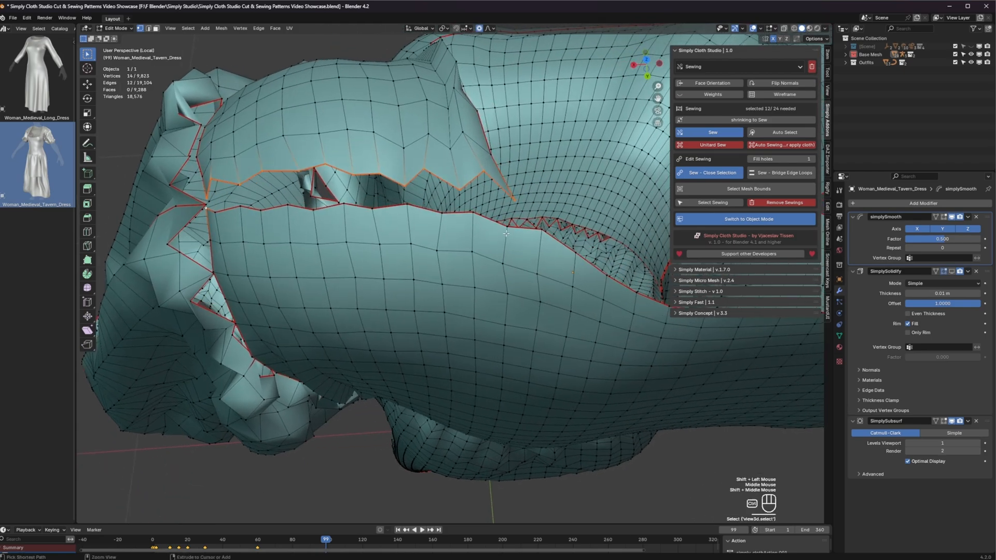
left_click(532, 225)
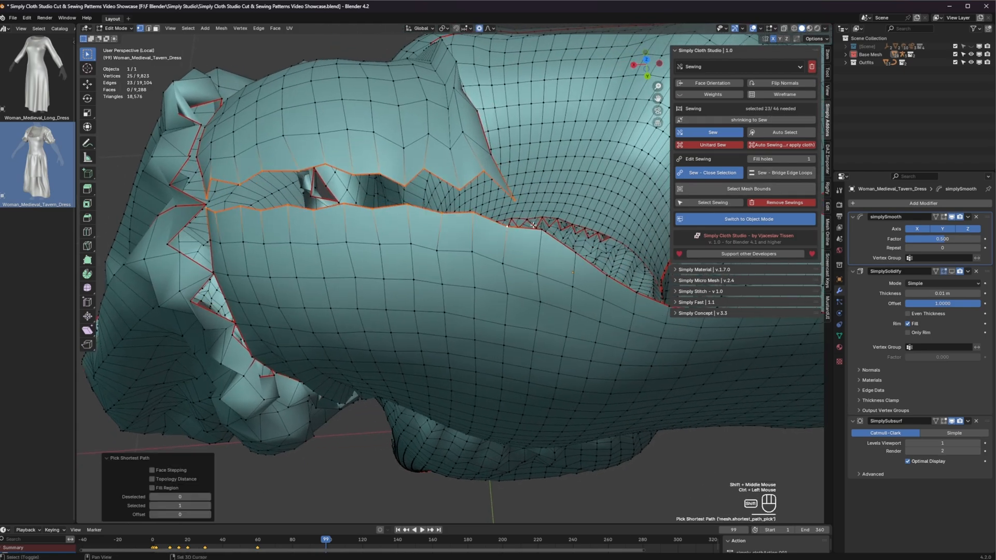
left_click(534, 226)
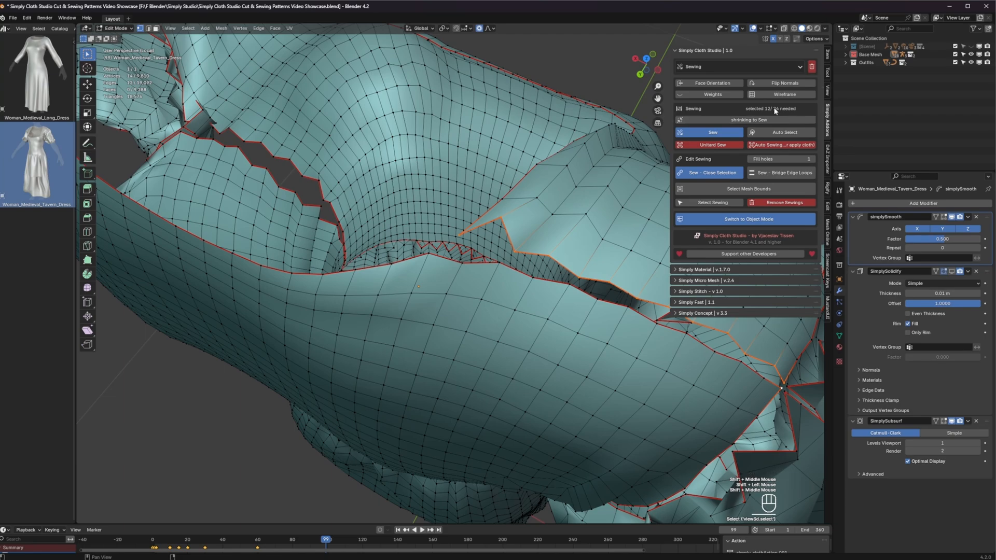
left_click(428, 255)
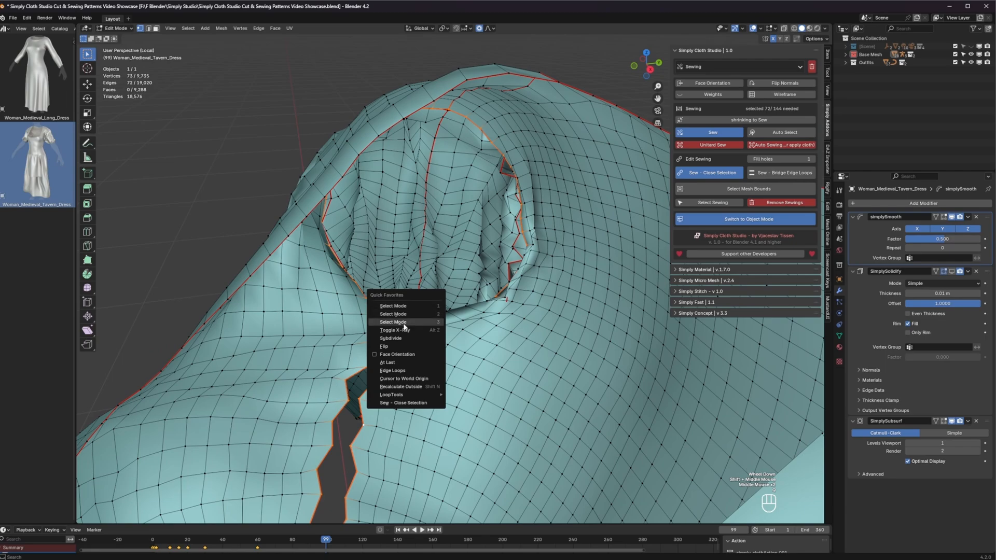
Circle-select the sleeve gap edges, sew them closed, and gather the waist seam loops.
left_click(783, 28)
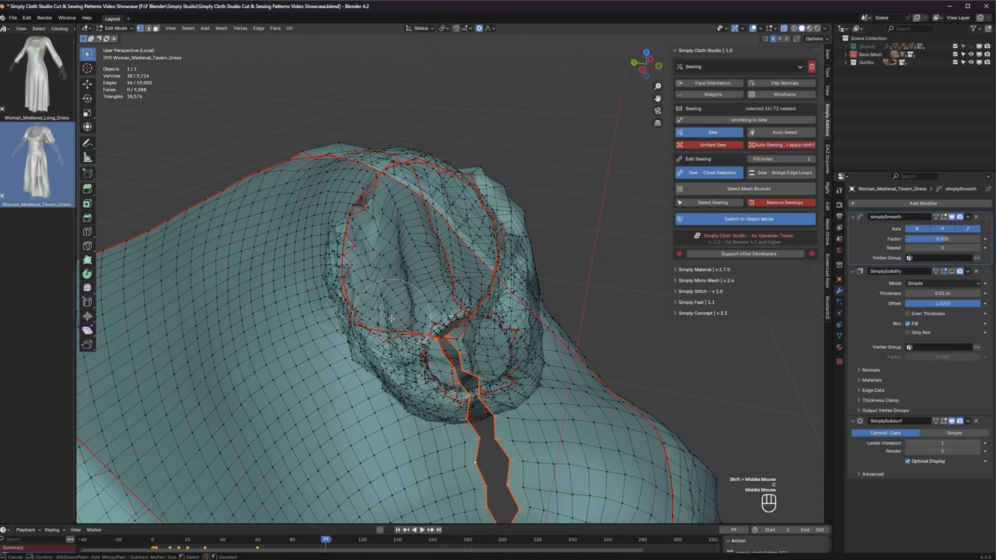
right_click(392, 318)
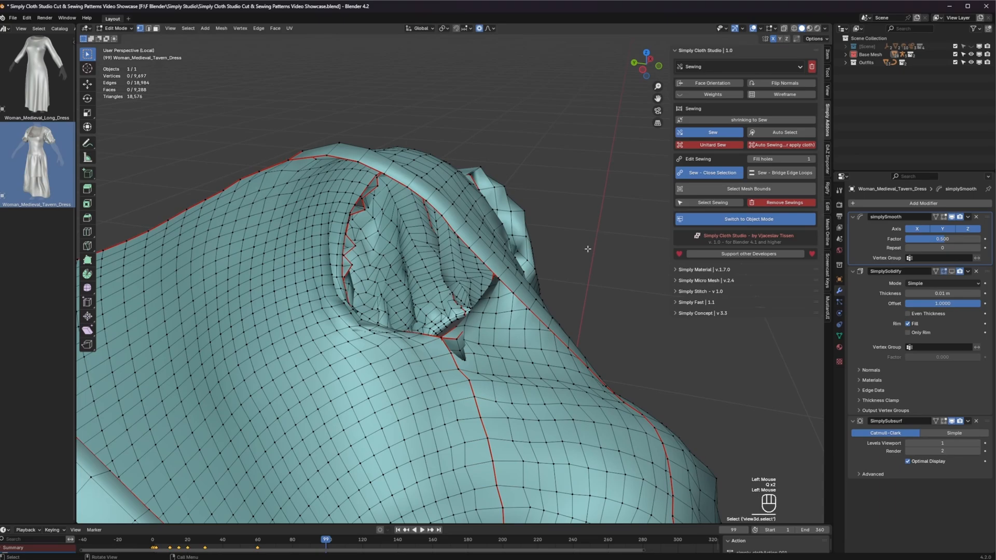
left_click_drag(588, 248, 502, 277)
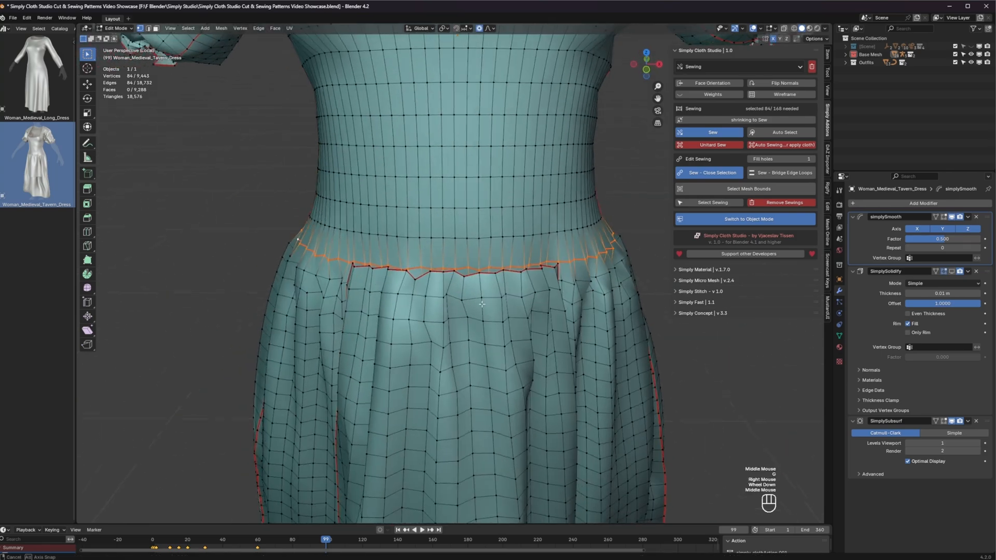
Edge-slide the skirt's top edge along the waist, then return to Object Mode.
scroll("up", 3)
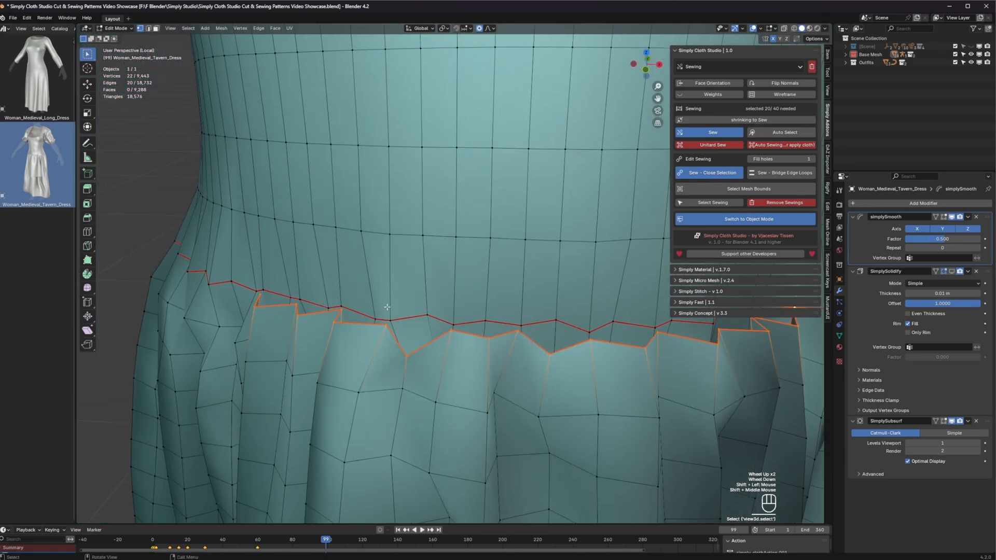
left_click(331, 342)
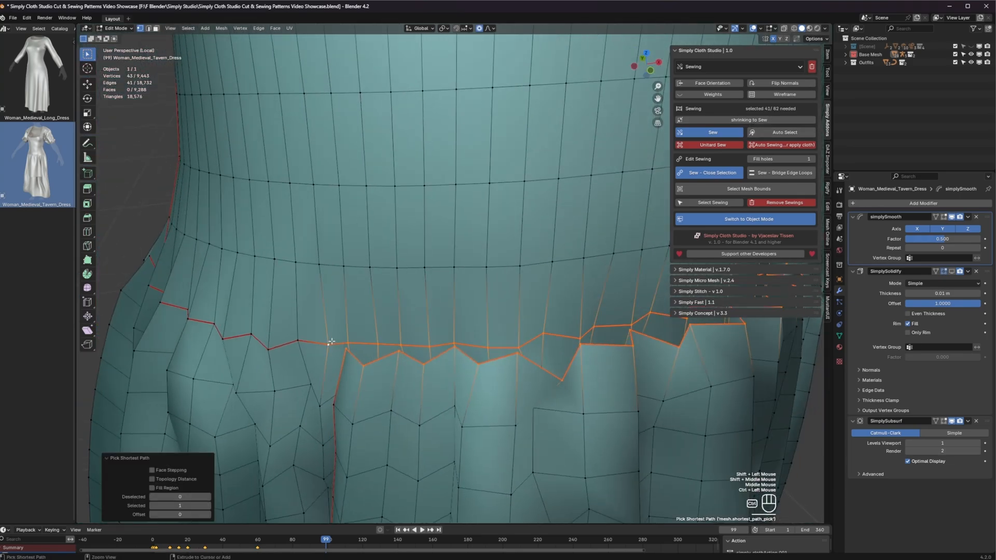
mouse_move(295, 347)
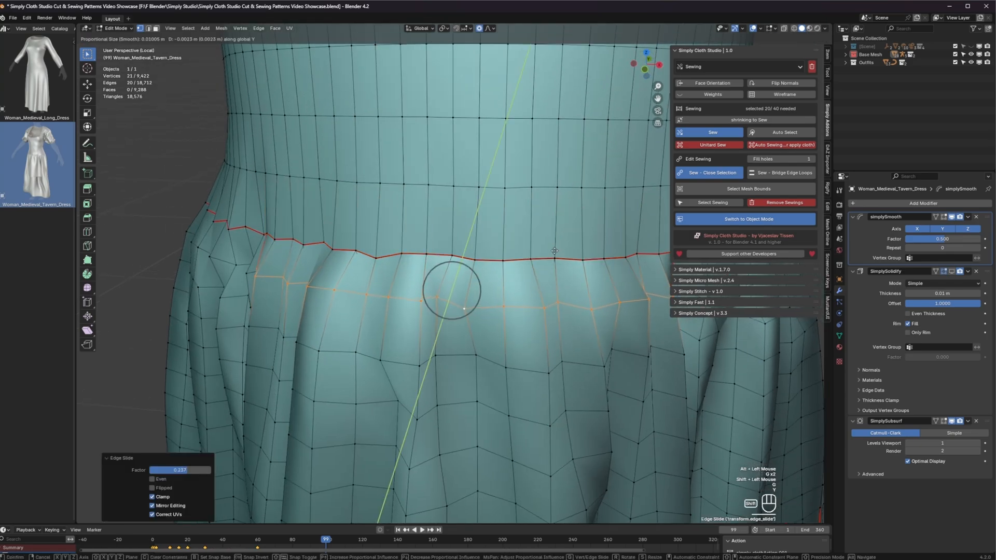
key("Tab")
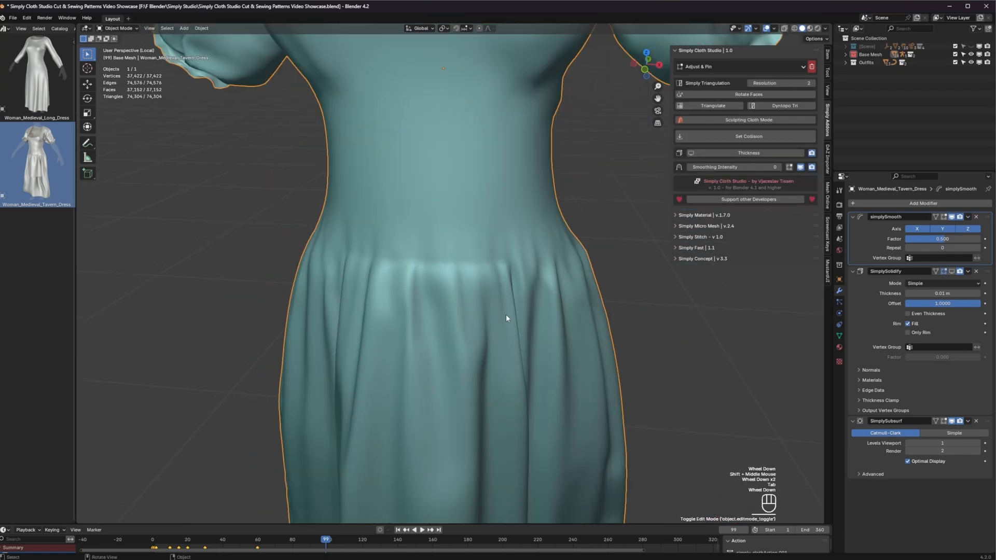
scroll("down", 3)
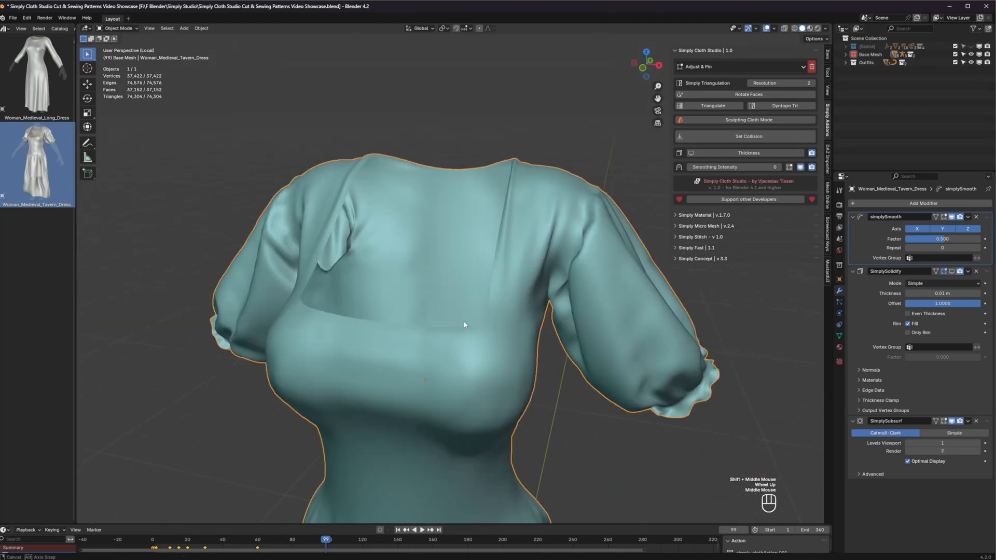
scroll("down", 3)
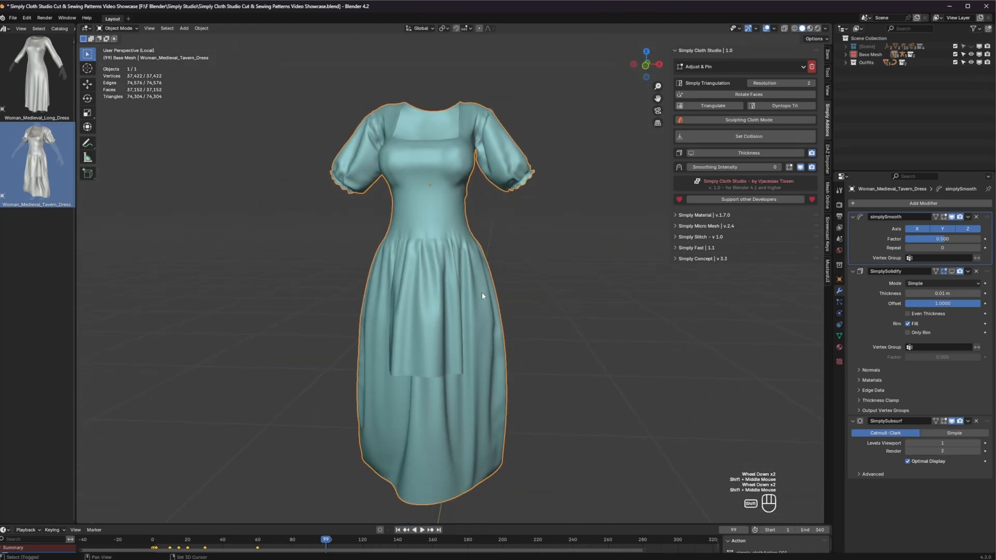
key("KP_1")
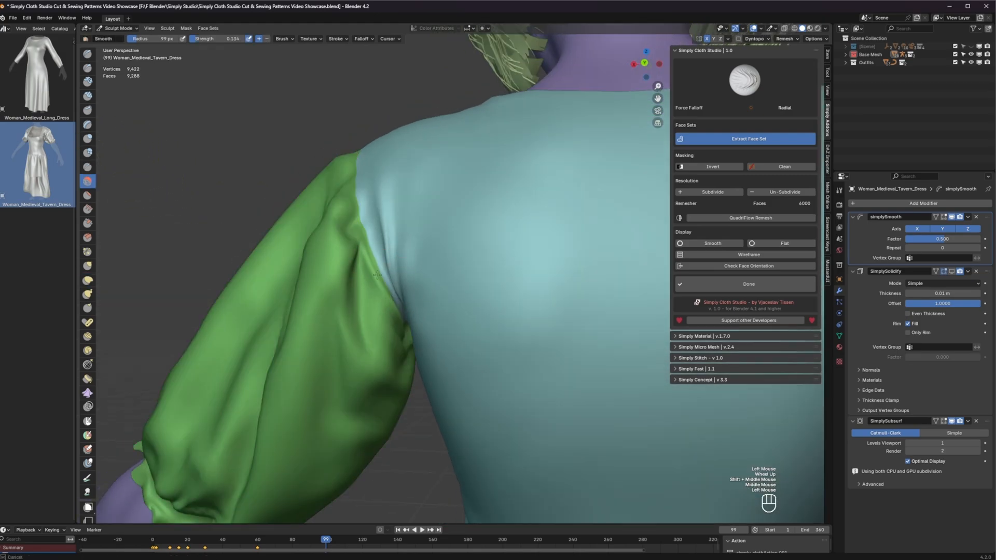
Elastic-deform the sleeve shoulder seam and right skirt hem, then select the Cloth brush.
left_click(88, 280)
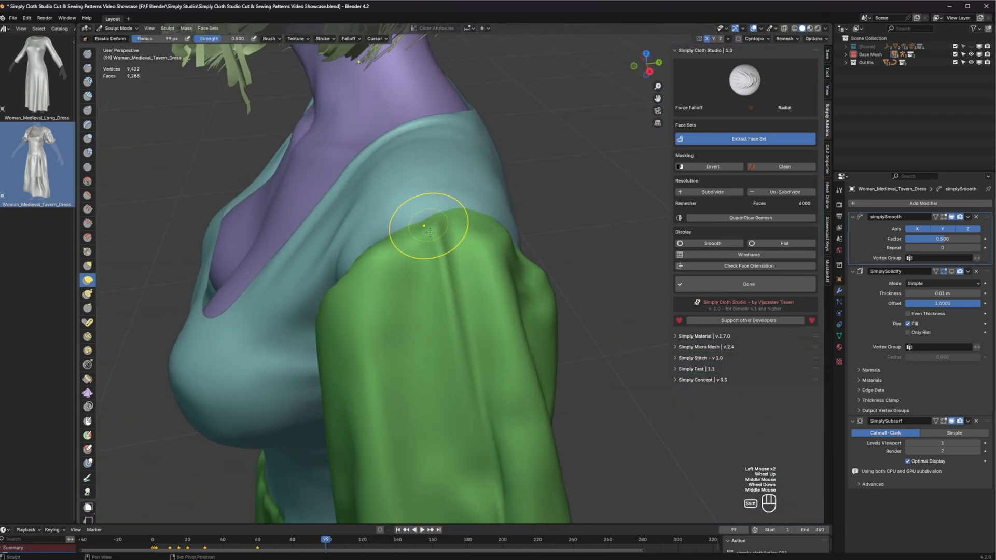
left_click_drag(432, 229, 514, 254)
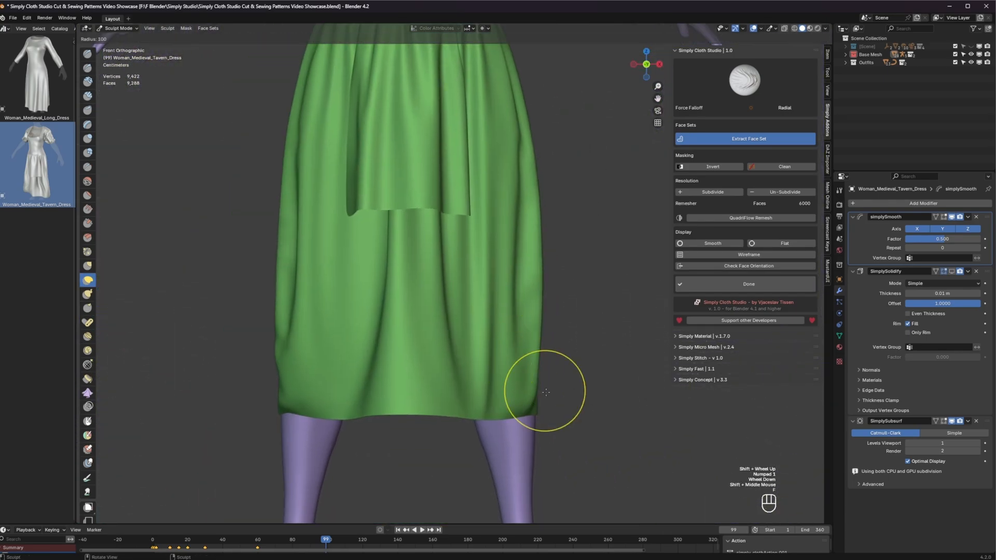
left_click_drag(546, 392, 556, 347)
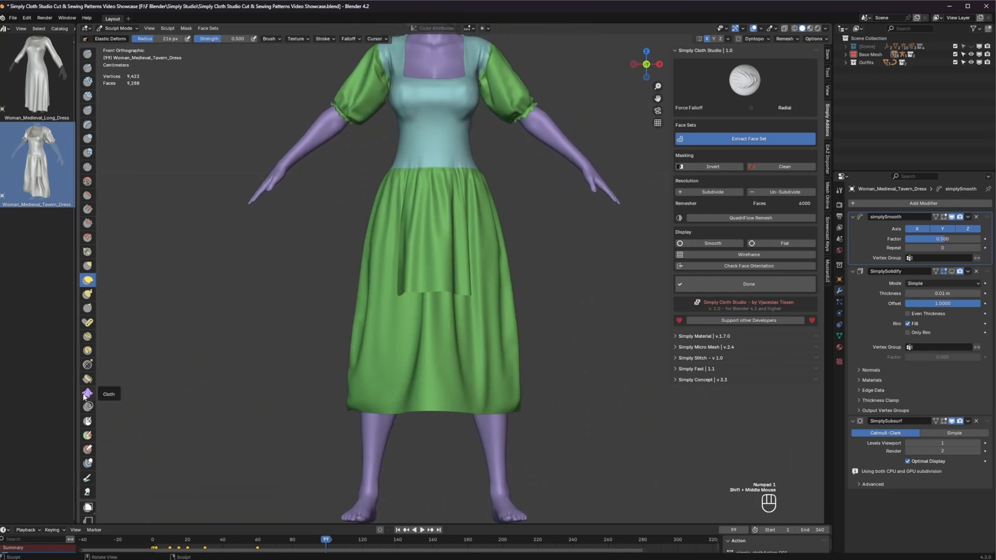
left_click(87, 377)
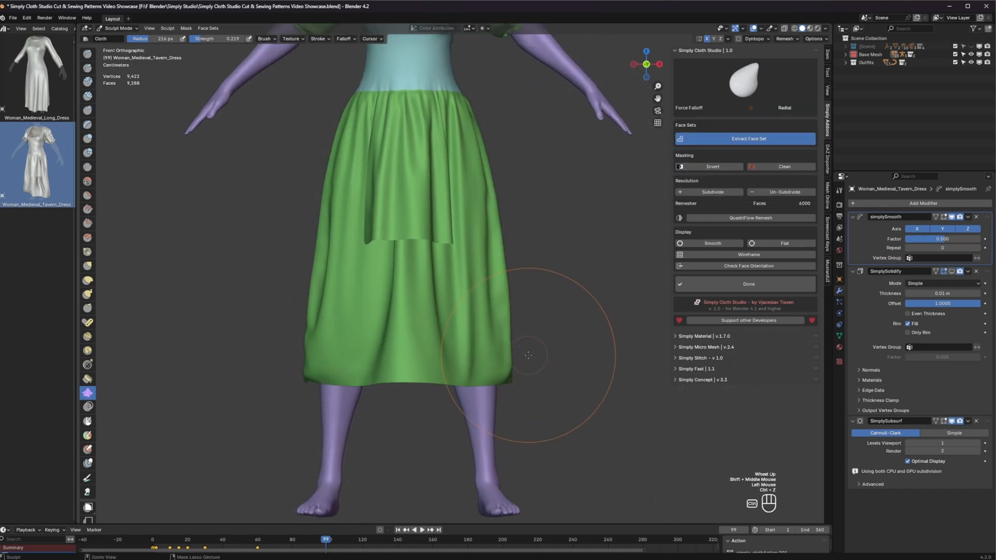
mouse_move(394, 209)
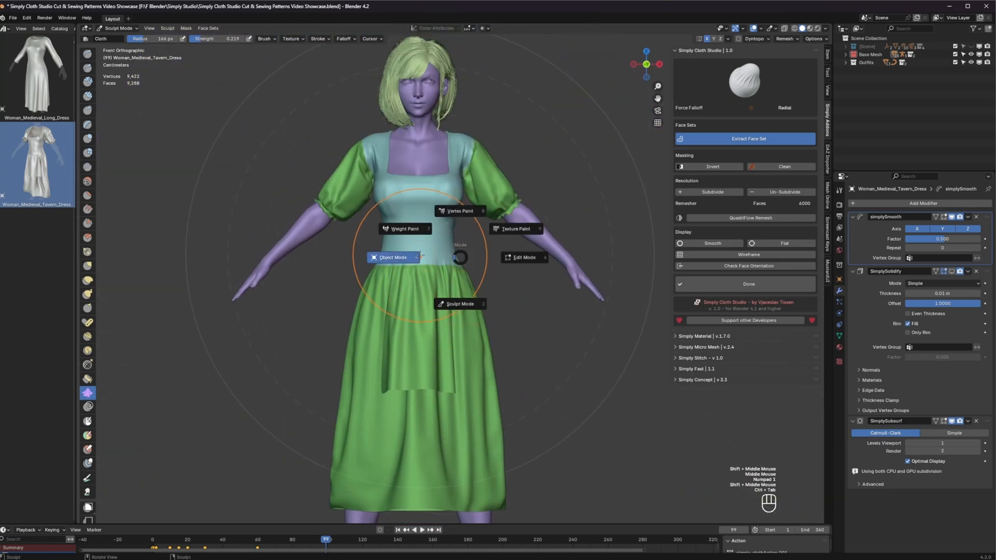
Parent the dress to the armature with Armature Deform, Automatic Weights, then reselect it.
left_click(391, 257)
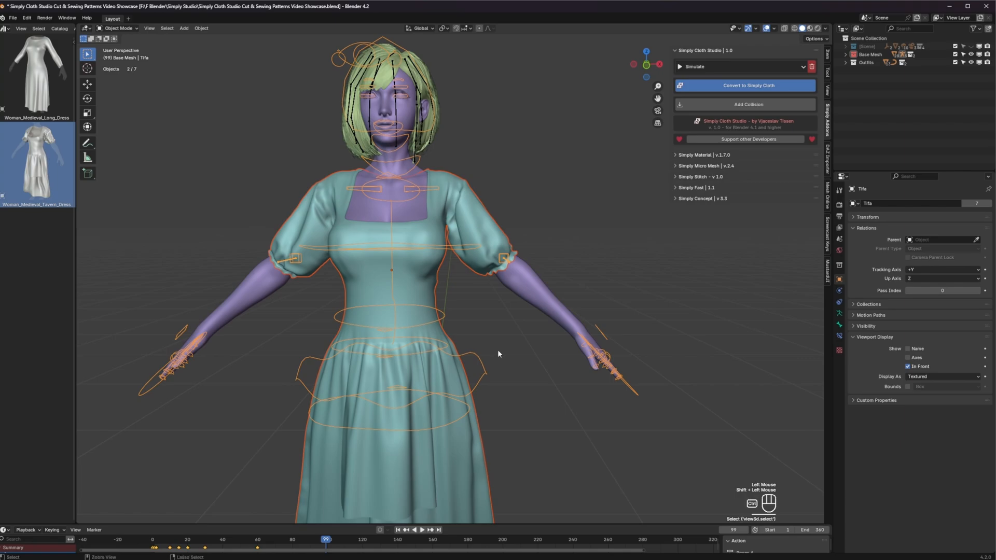
key("ctrl+p")
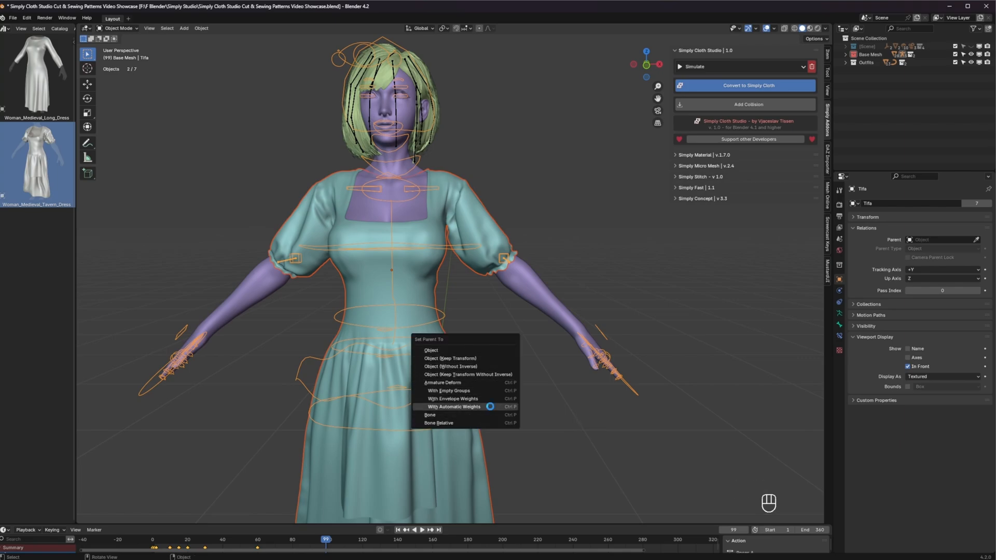
left_click(453, 406)
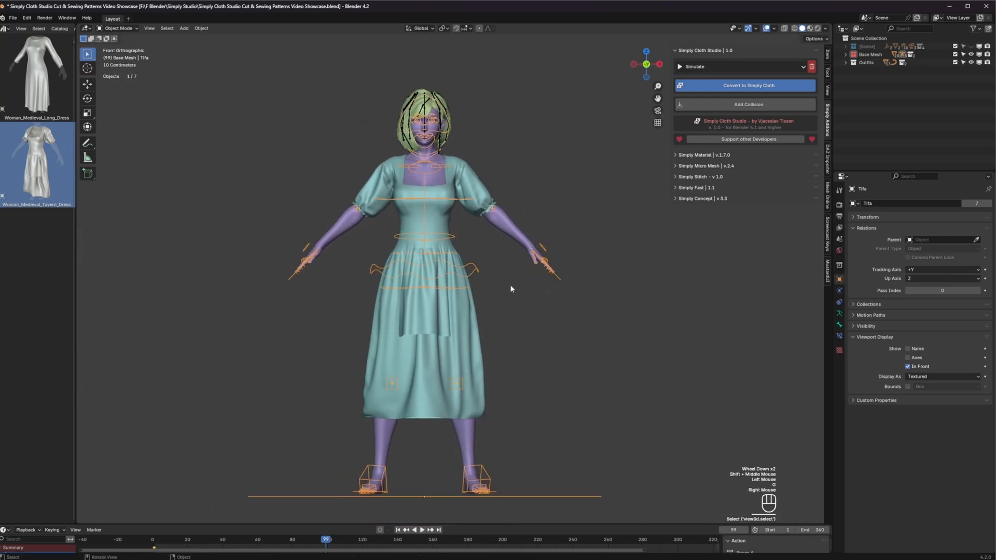
left_click(117, 28)
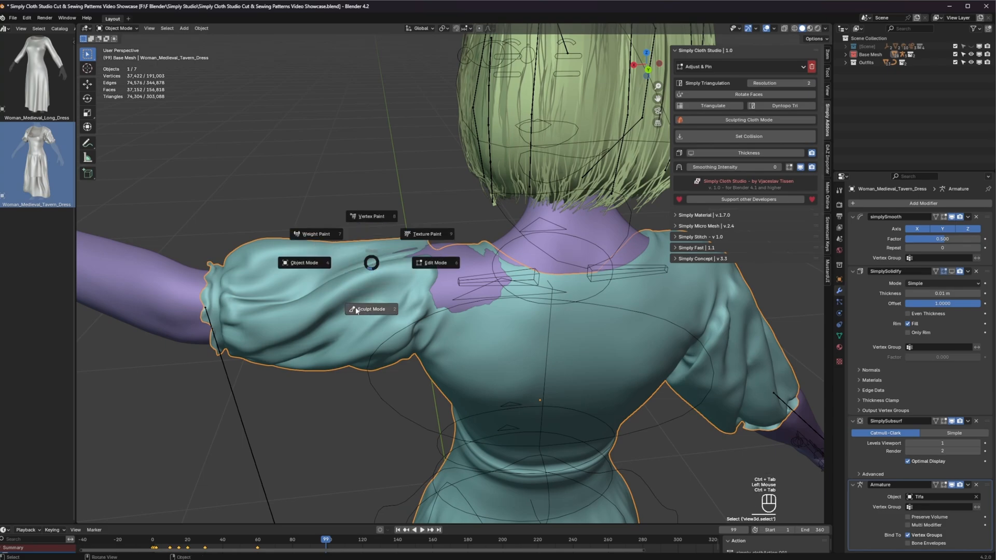
Elastic-deform the dress shoulder over the clipping body, then return to Object Mode.
left_click(371, 309)
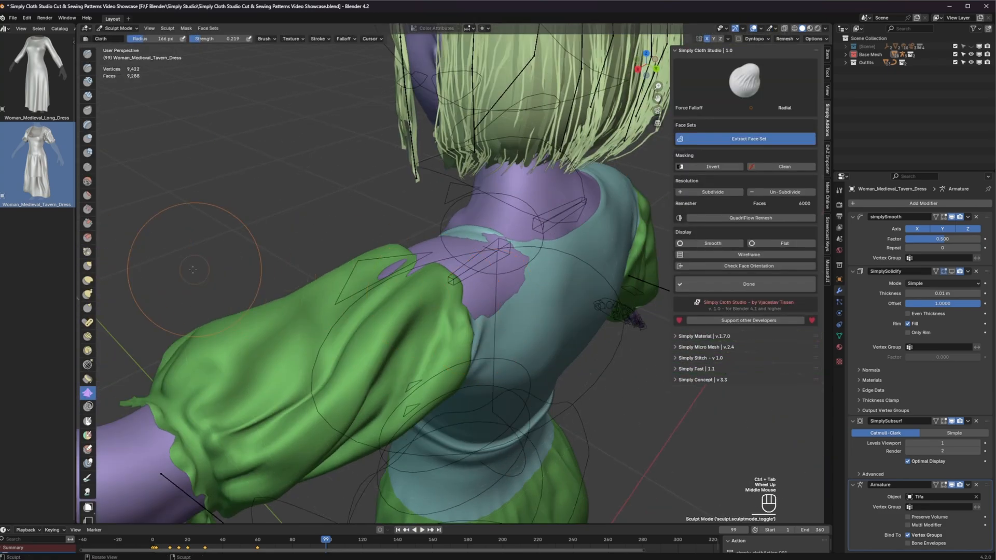
left_click(88, 280)
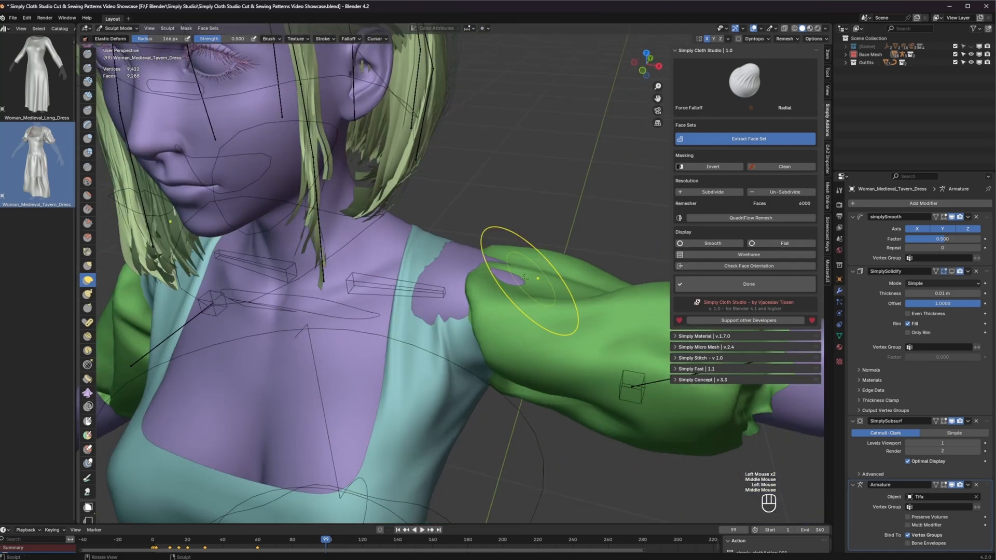
left_click_drag(540, 279, 458, 266)
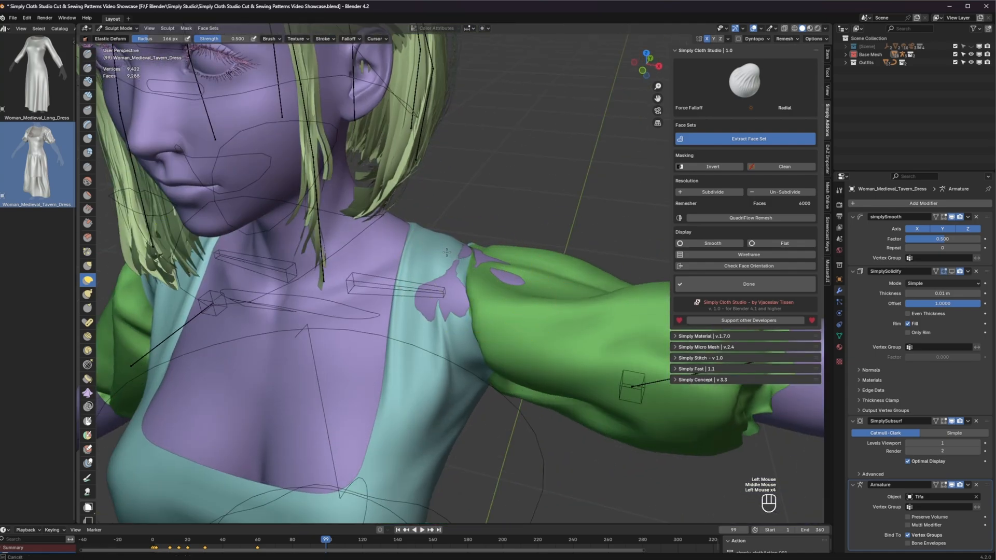
left_click(269, 38)
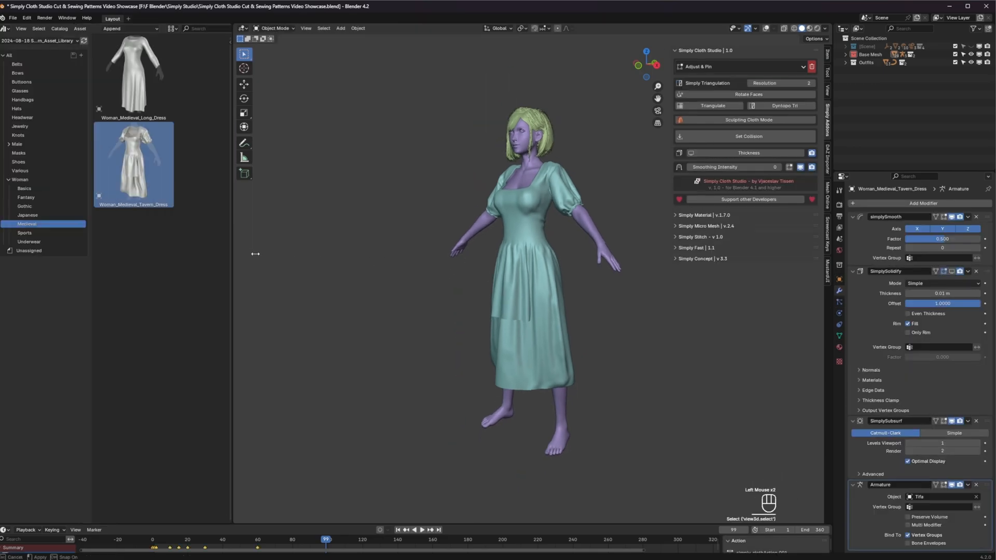
Inspect the tavern dress UV layout in the UV Editor, then return to Object Mode.
key("Tab")
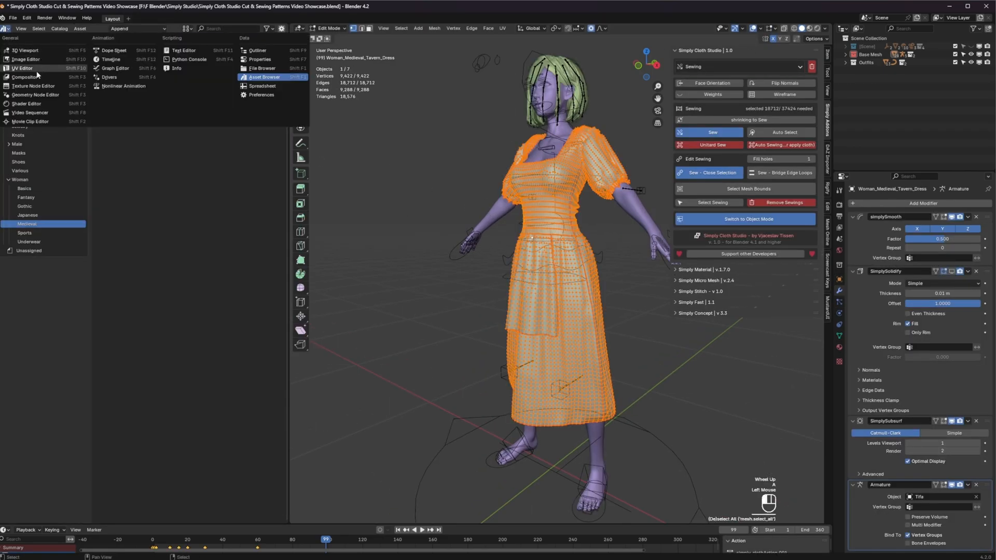
left_click(23, 68)
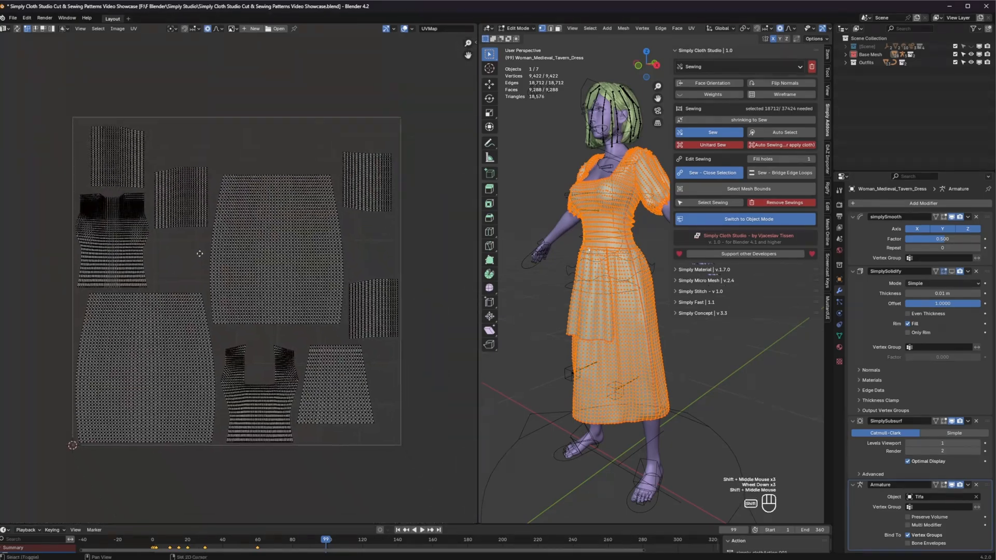
left_click(747, 218)
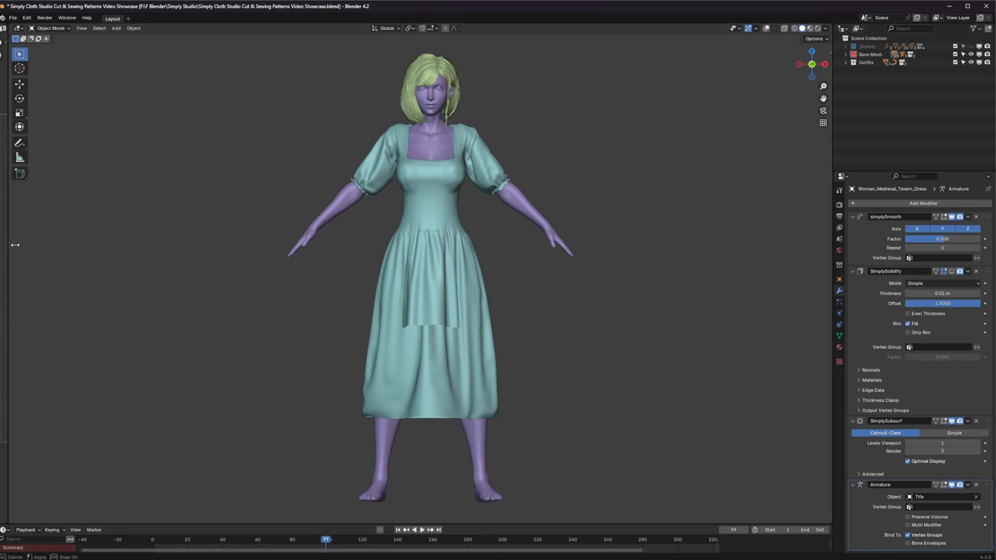
Append ACCS_Shoes_Gothic_Shoes_Closed from the Shoes asset library and fit them to the feet.
left_click(5, 28)
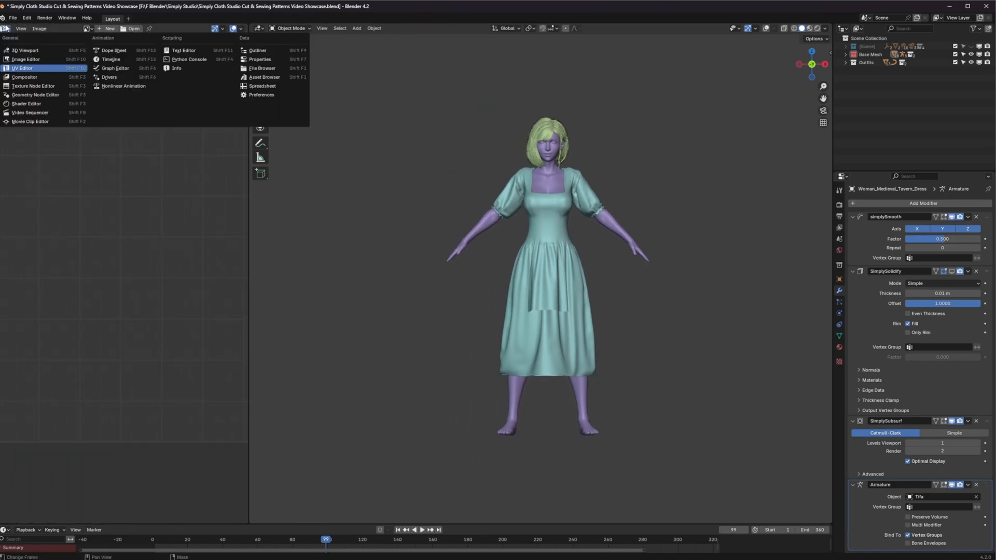
left_click(263, 77)
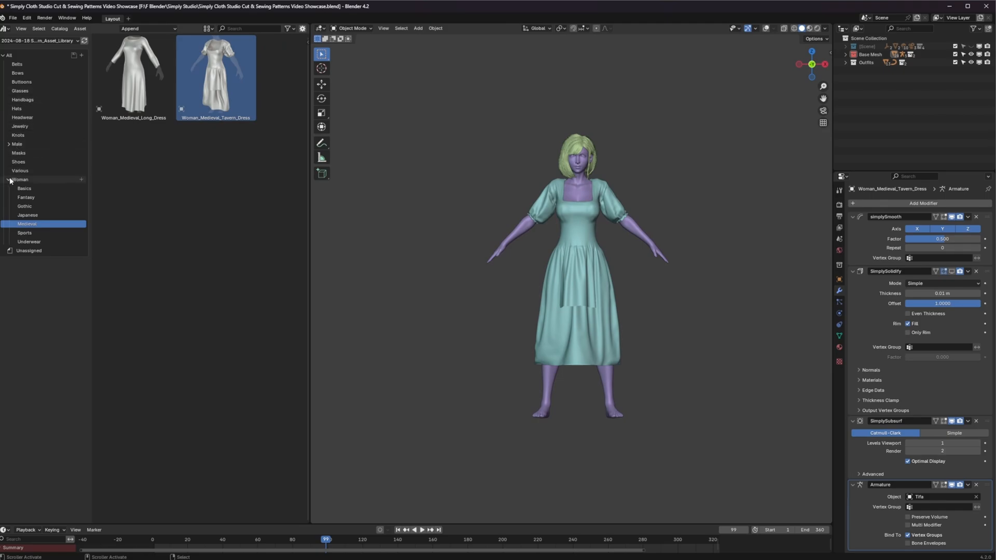
left_click(18, 161)
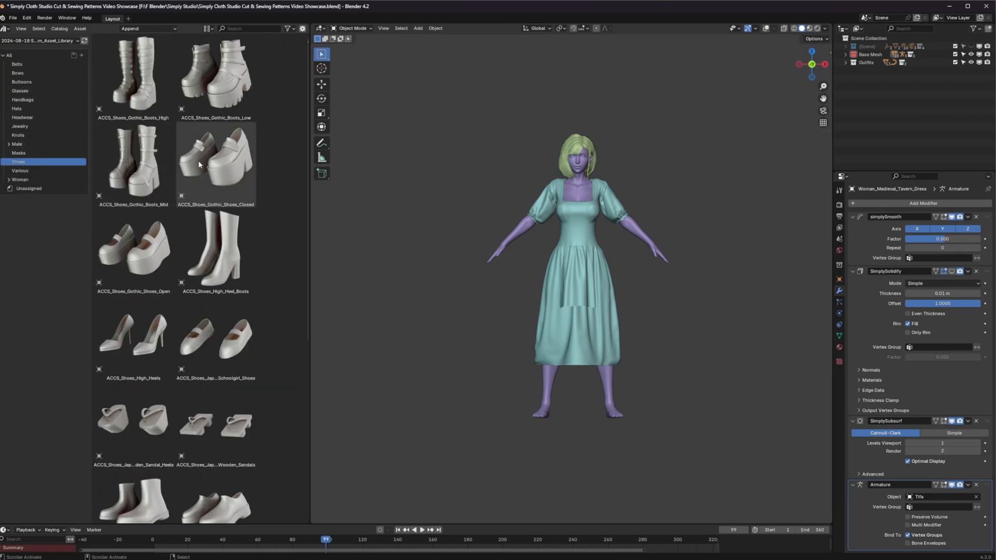
scroll("down", 3)
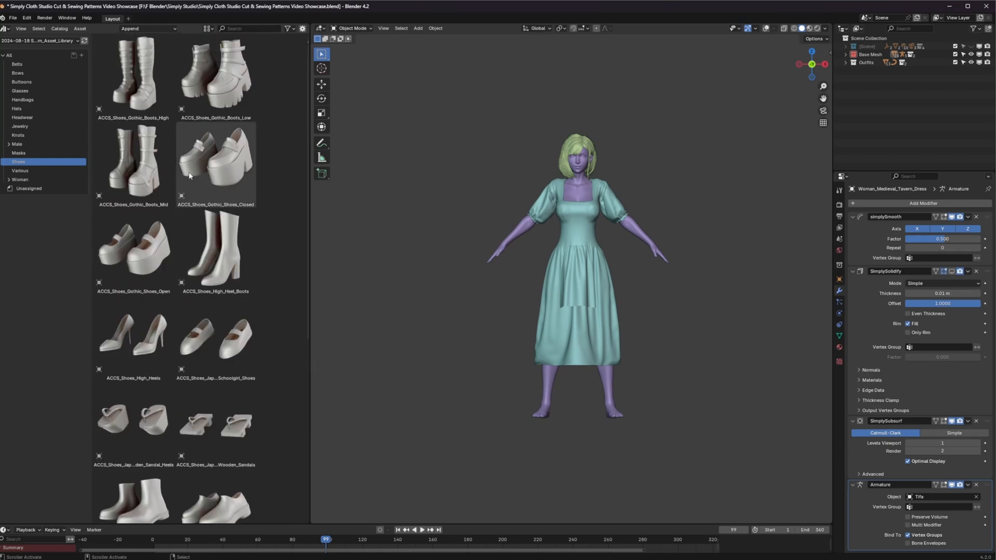
left_click(215, 159)
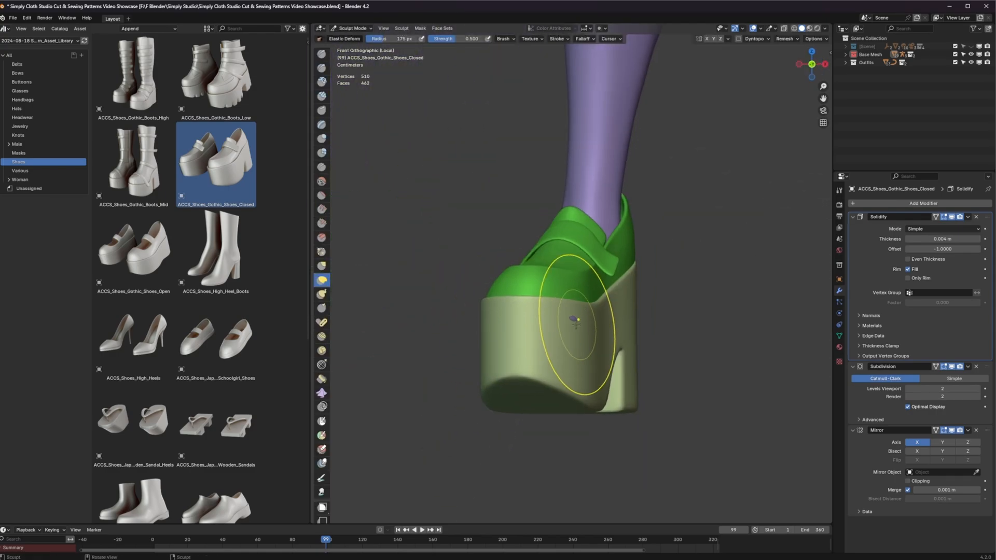
left_click(353, 28)
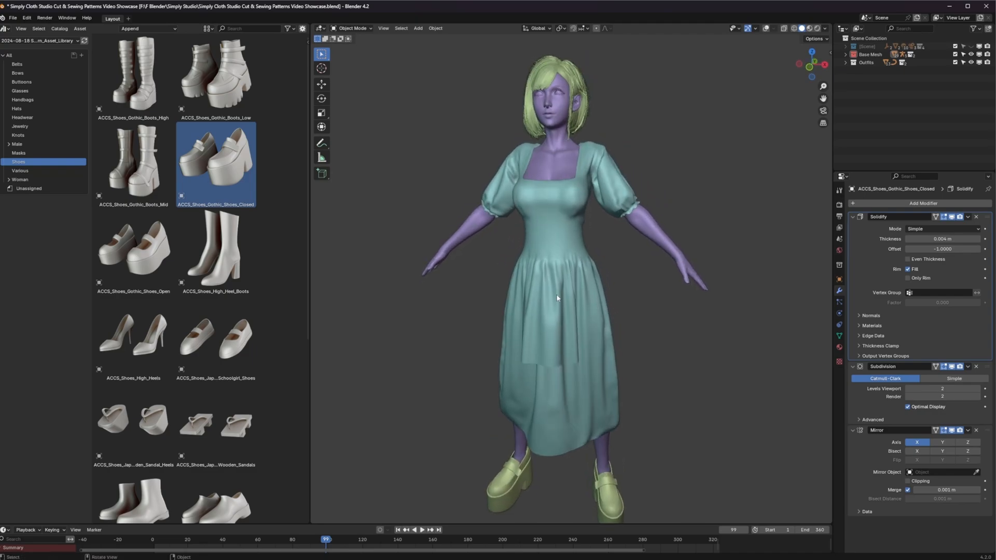
Add the pearl necklace and pearl bracelet from Jewelry assets, then browse Hats and Handbags.
left_click(19, 153)
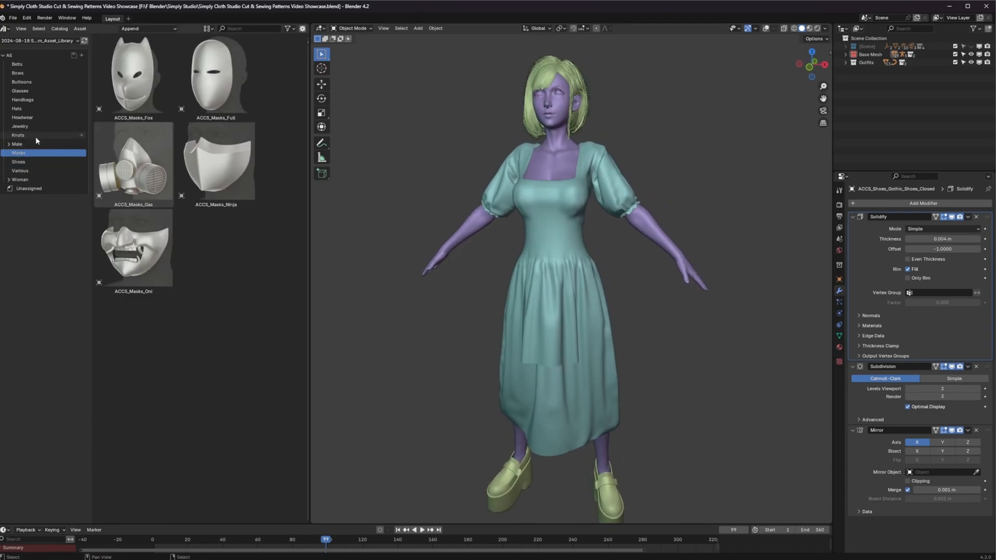
left_click(18, 135)
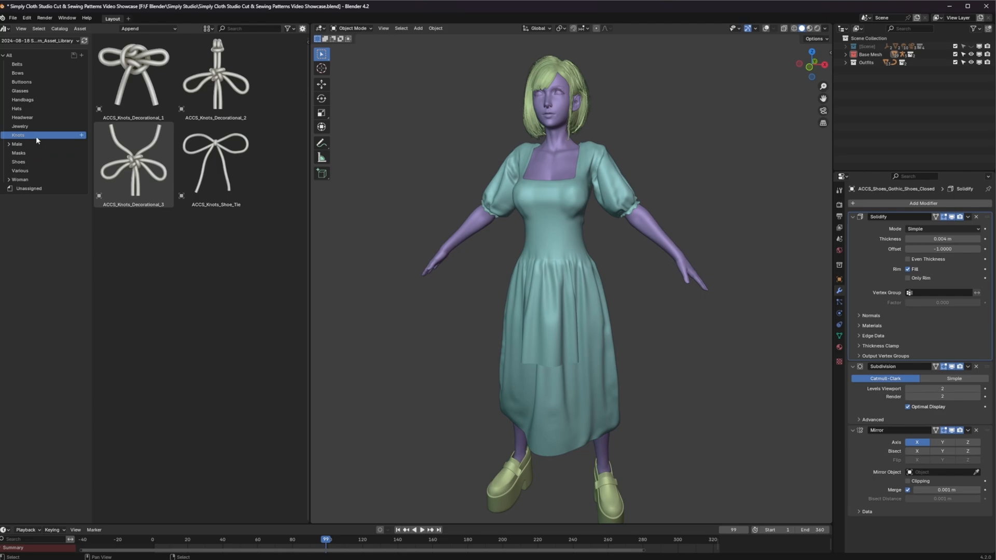
left_click(19, 125)
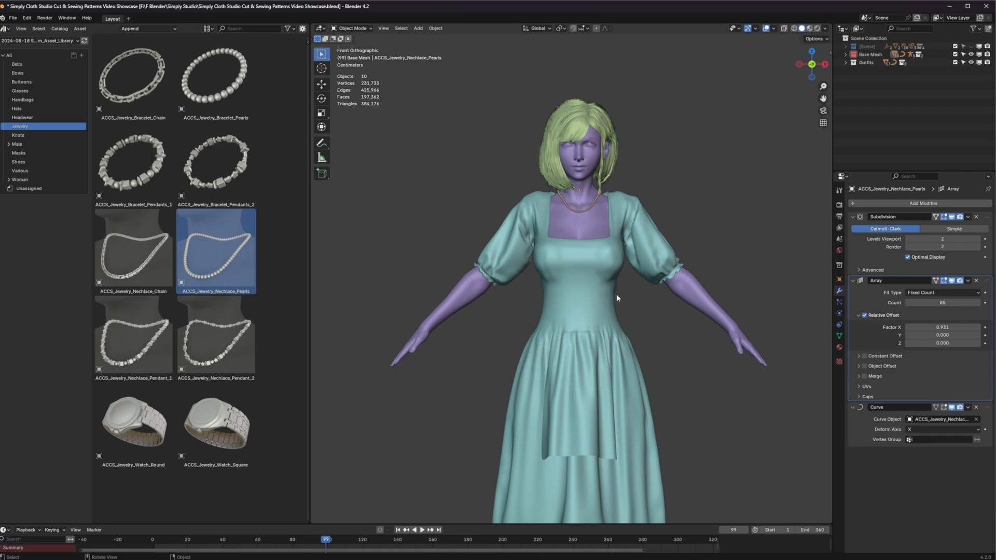
left_click_drag(616, 299, 640, 356)
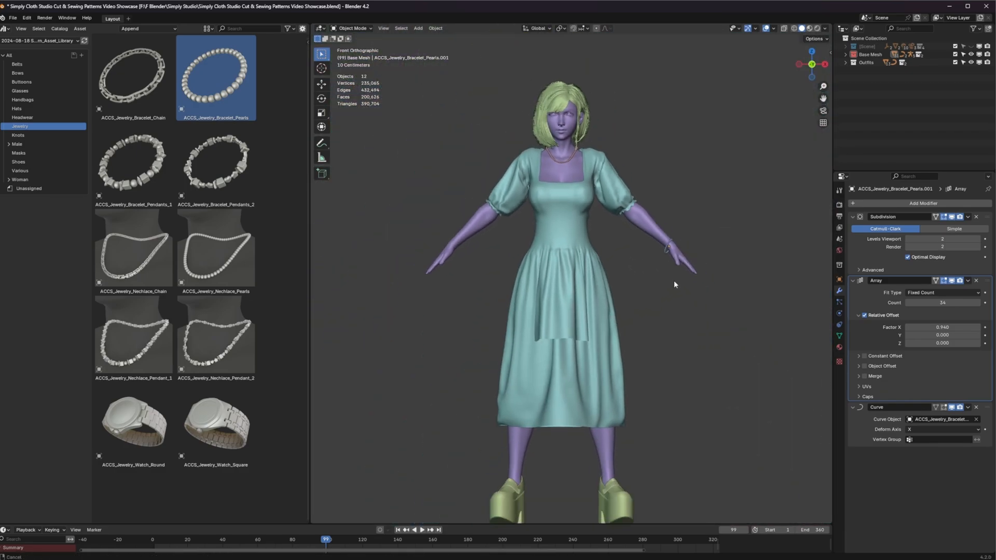
left_click(16, 108)
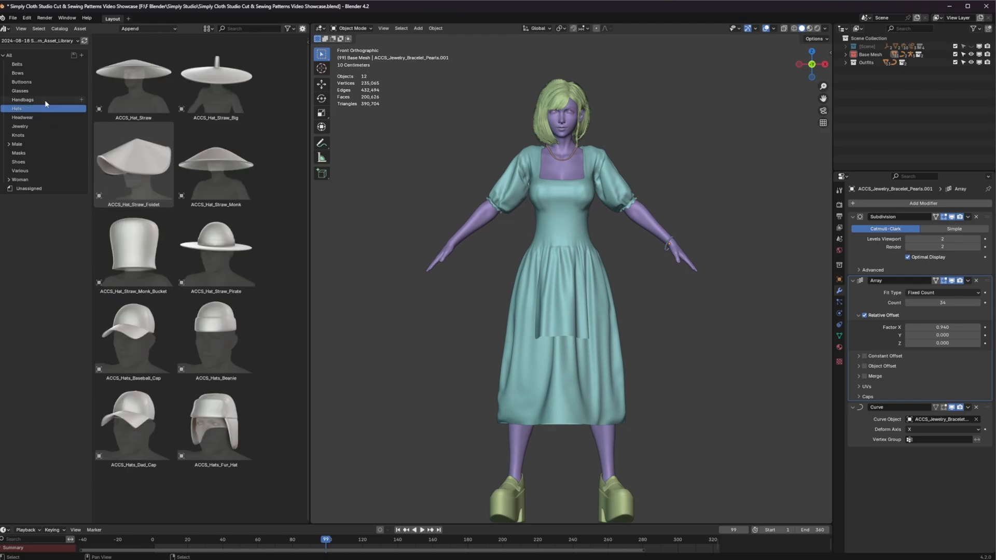
left_click(23, 99)
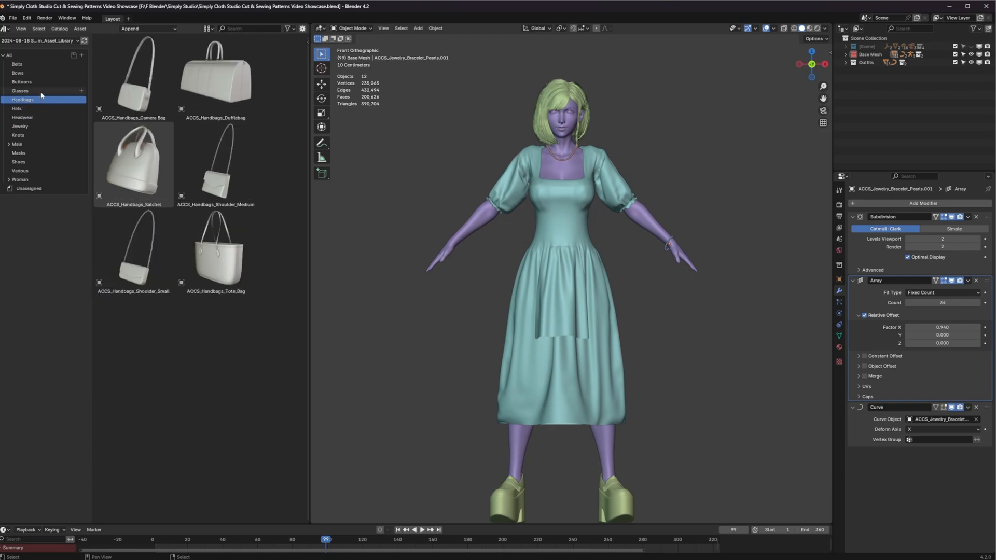